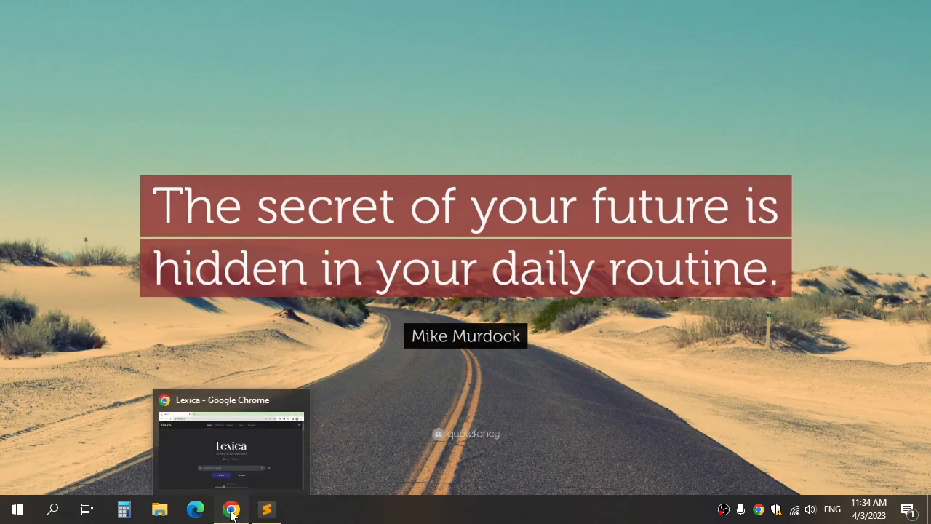
Step: Bring the Lexica window forward and sign in to lexica.art with Google
{"action": "left_click", "coordinate": [230, 509]}
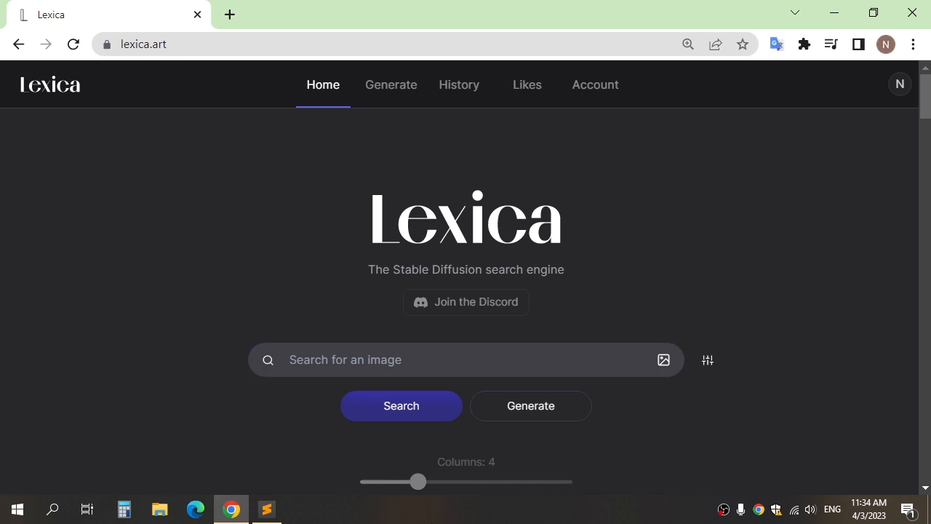
{"action": "left_click", "coordinate": [466, 360]}
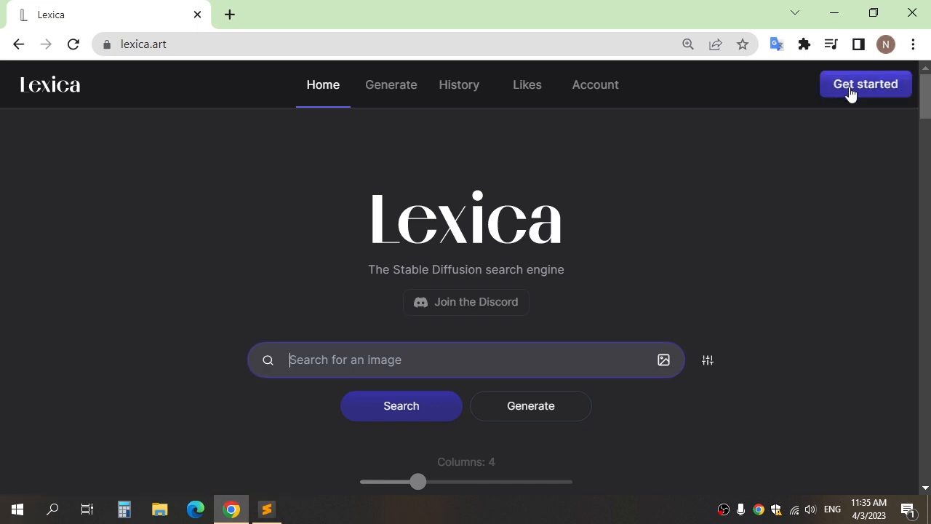
{"action": "left_click", "coordinate": [865, 84]}
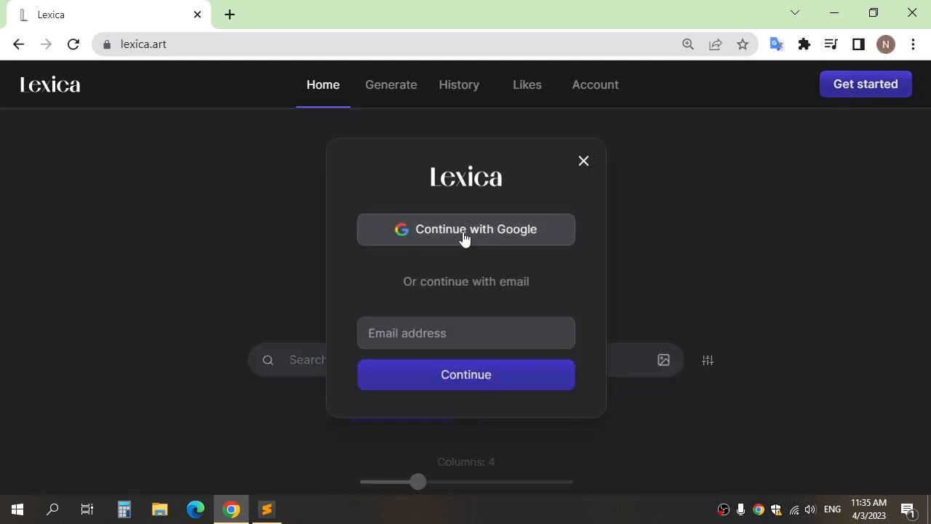
{"action": "left_click", "coordinate": [582, 160]}
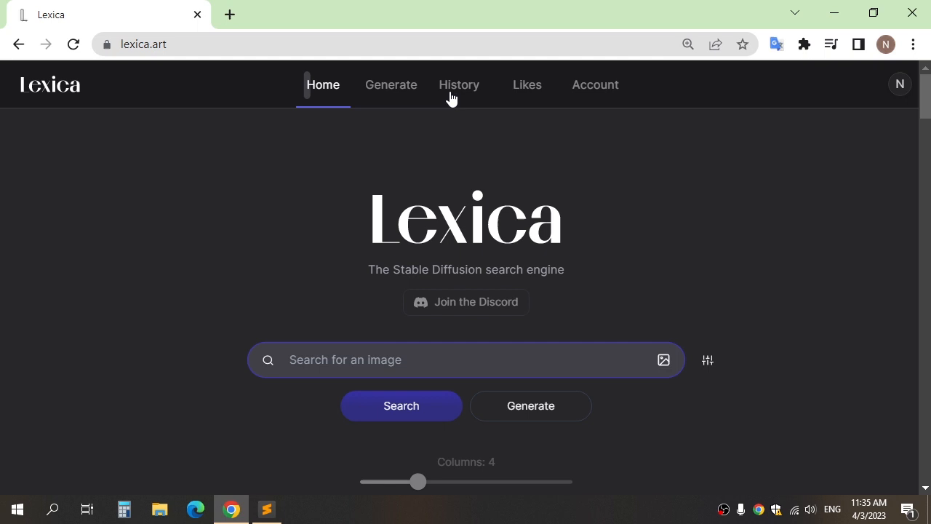
Step: Generate 512×768 woman portraits from the prompt twice, reviewing each batch
{"action": "left_click", "coordinate": [391, 84]}
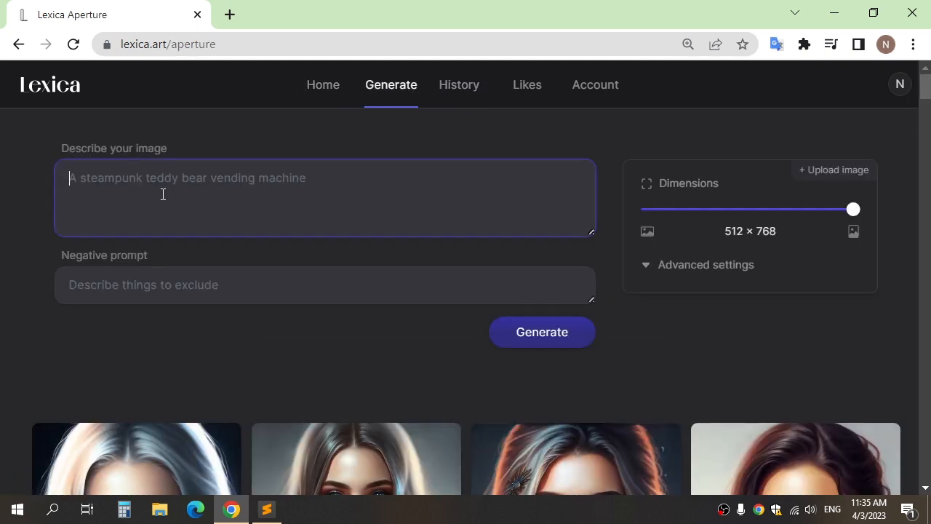
{"action": "mouse_move", "coordinate": [140, 227]}
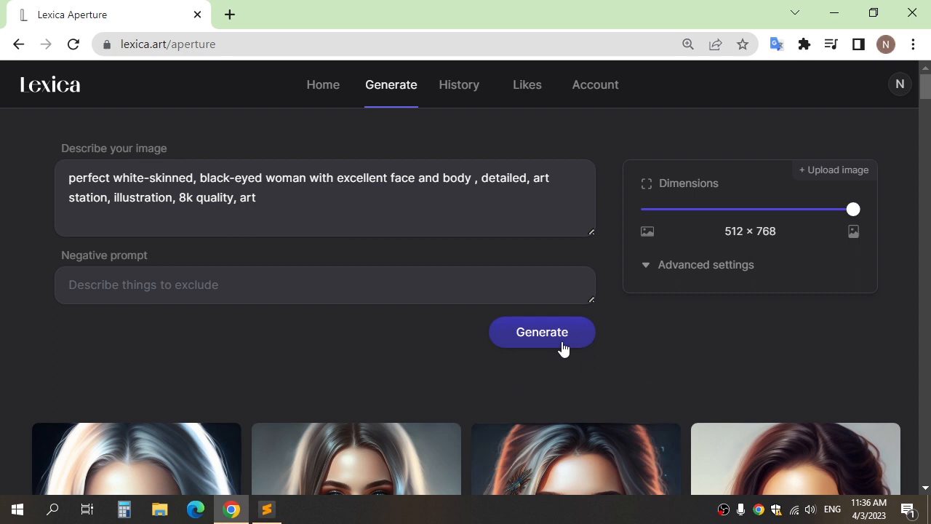
{"action": "left_click", "coordinate": [542, 332]}
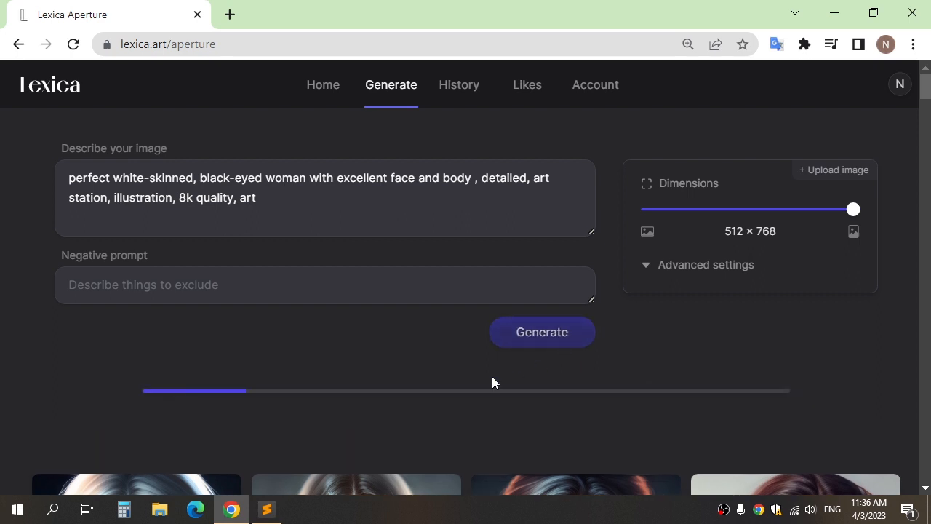
{"action": "mouse_move", "coordinate": [1, 345]}
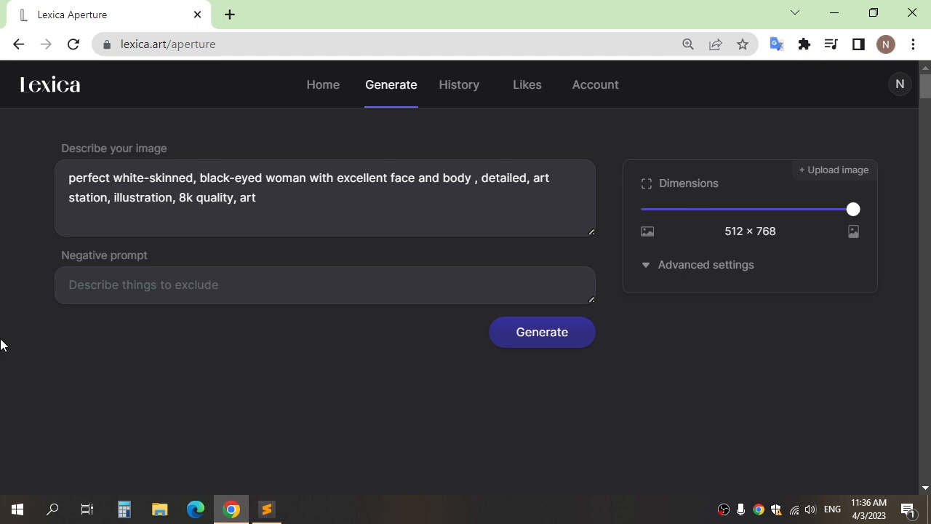
{"action": "left_click", "coordinate": [542, 331]}
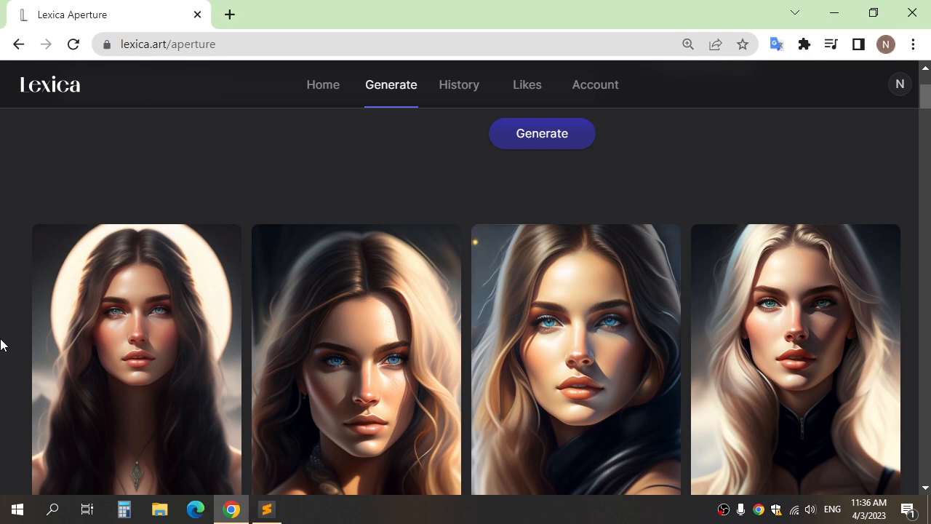
{"action": "scroll", "scroll_direction": "down", "scroll_amount": 3}
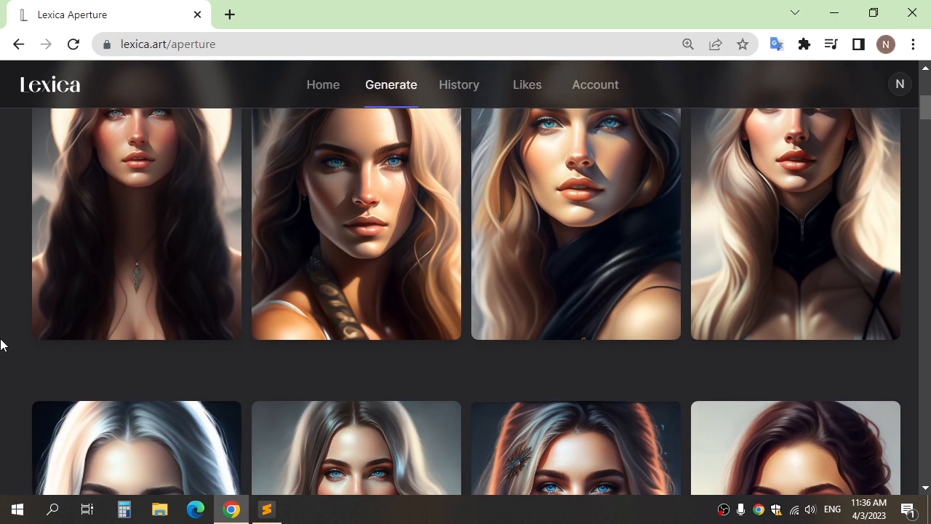
{"action": "scroll", "scroll_direction": "up", "scroll_amount": 3}
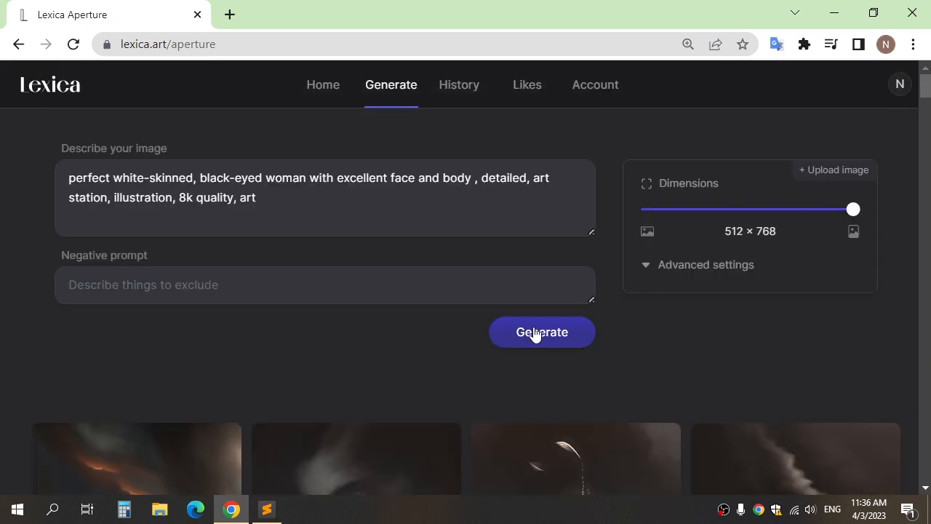
{"action": "left_click", "coordinate": [541, 332]}
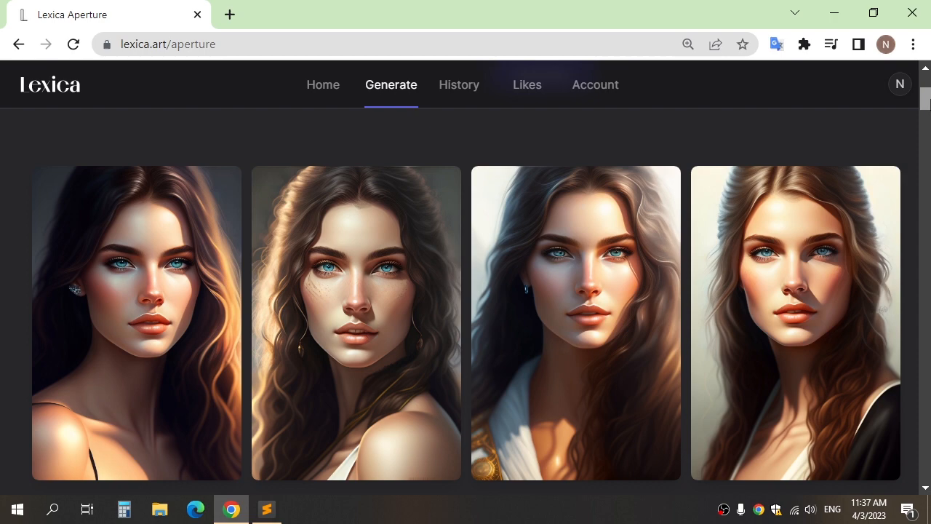
{"action": "scroll", "scroll_direction": "down", "scroll_amount": 3}
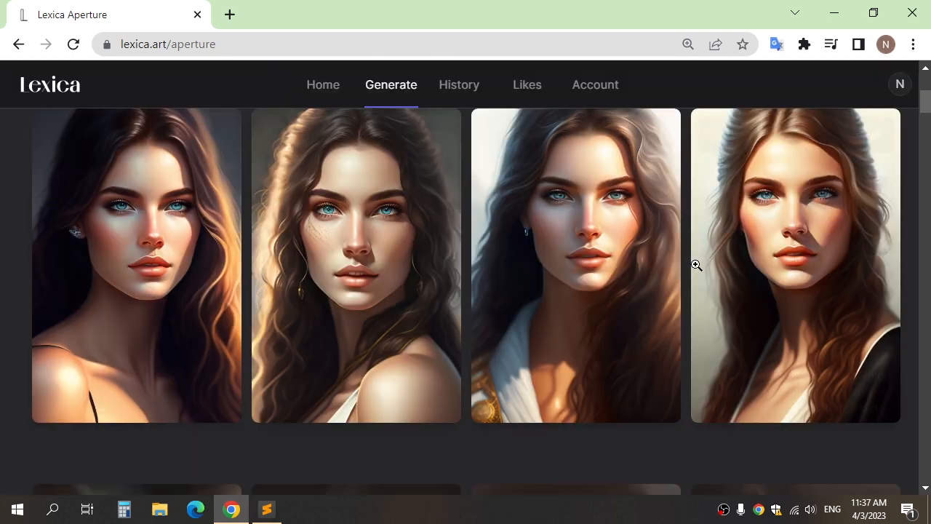
Step: Download the fourth and third generated portraits as JPG files
{"action": "left_click", "coordinate": [878, 177]}
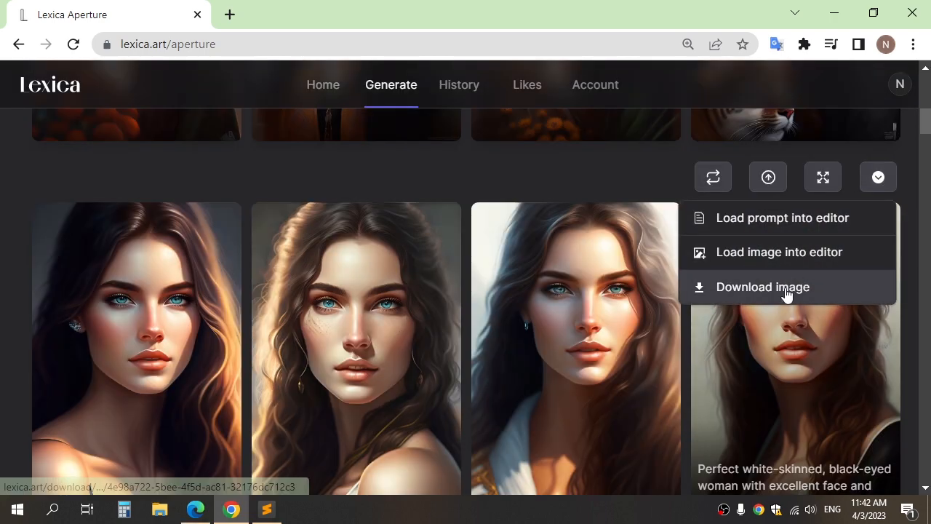
{"action": "left_click", "coordinate": [762, 286]}
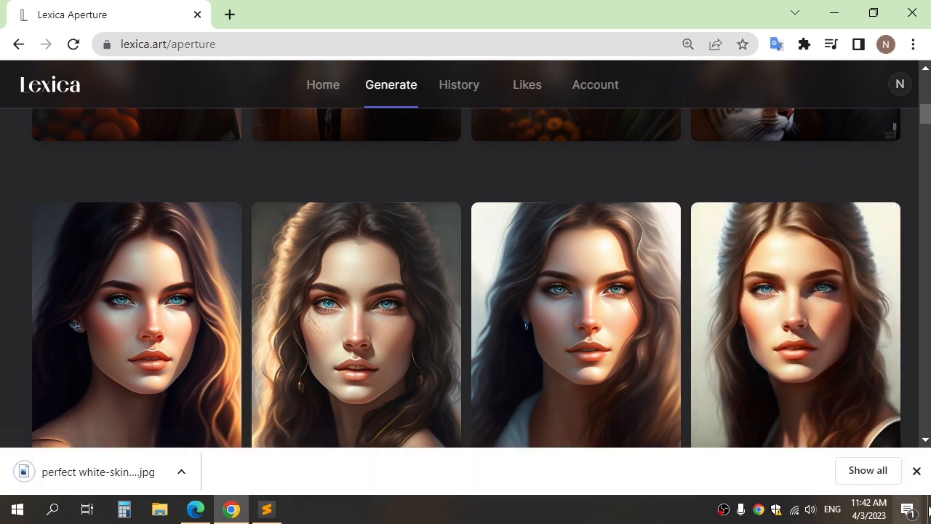
{"action": "left_click", "coordinate": [658, 176]}
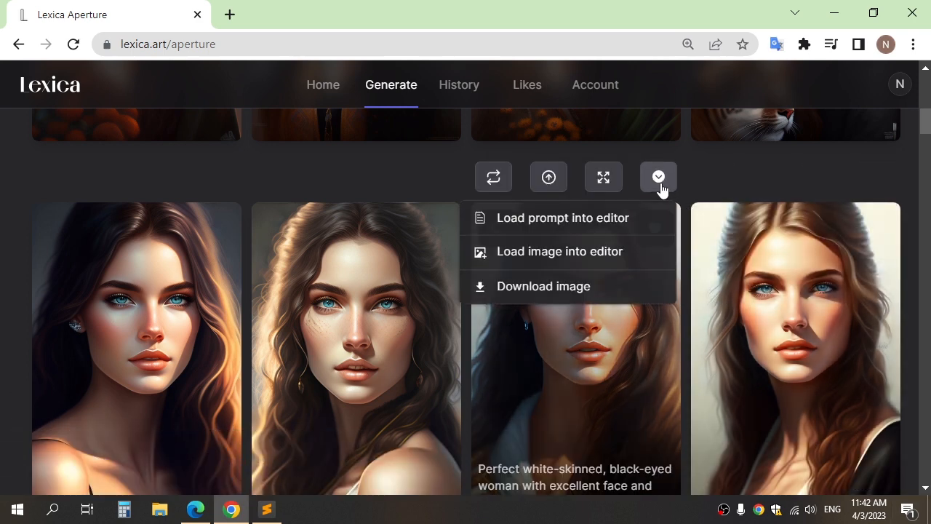
{"action": "left_click", "coordinate": [542, 286]}
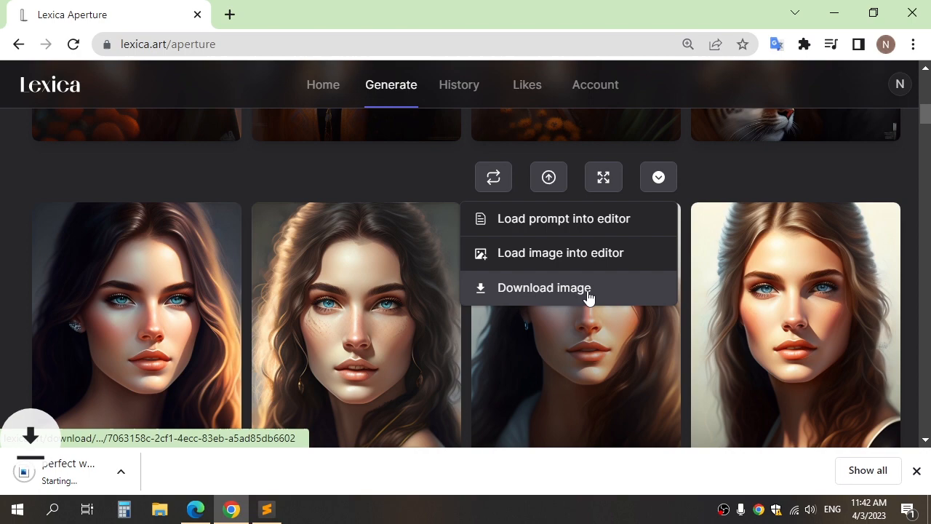
{"action": "left_click", "coordinate": [543, 288]}
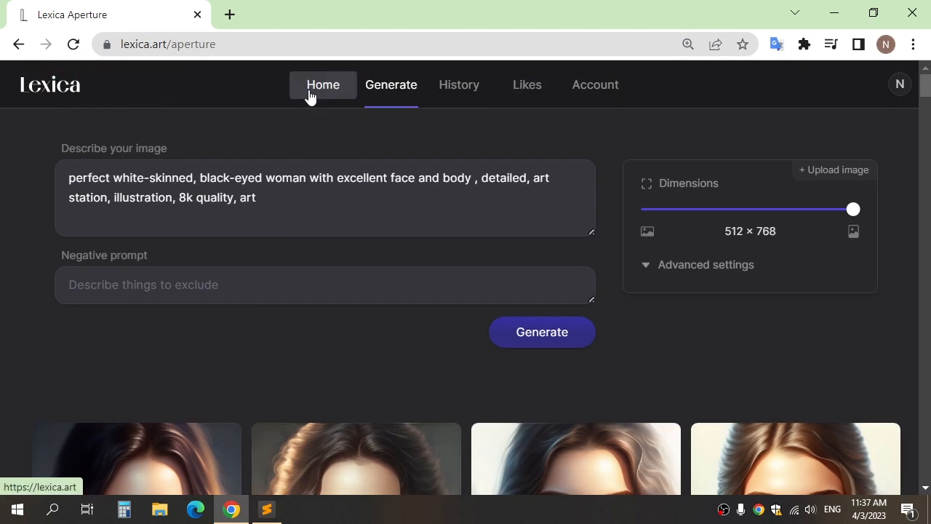
{"action": "left_click", "coordinate": [323, 84]}
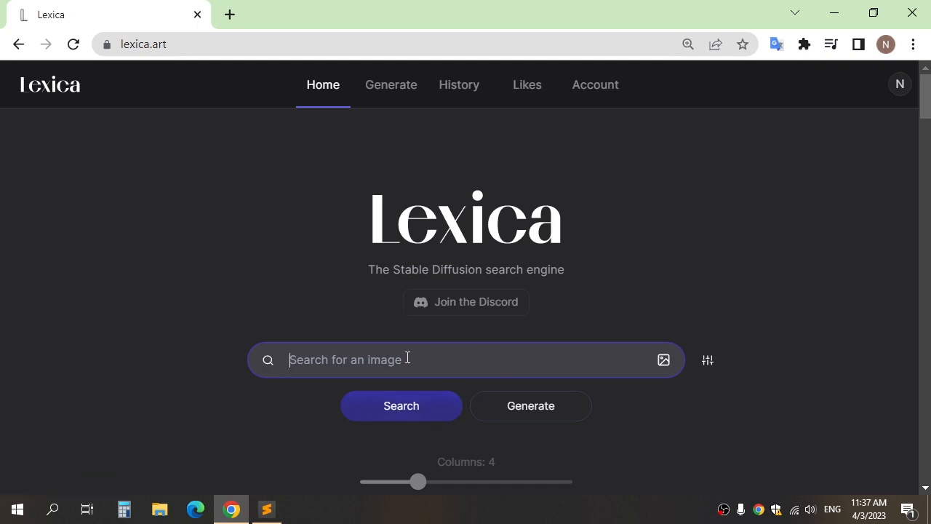
{"action": "type", "text": "face"}
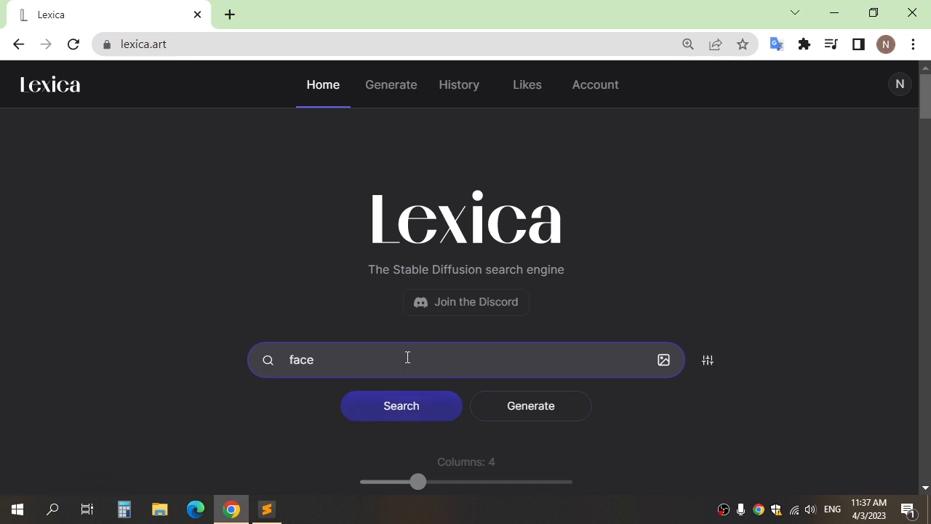
{"action": "type", "text": "girl"}
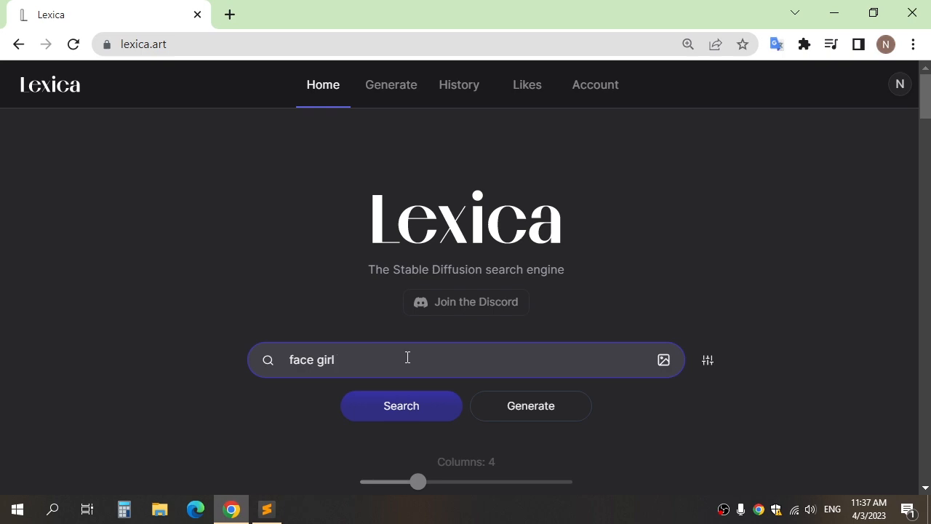
{"action": "left_click", "coordinate": [401, 405]}
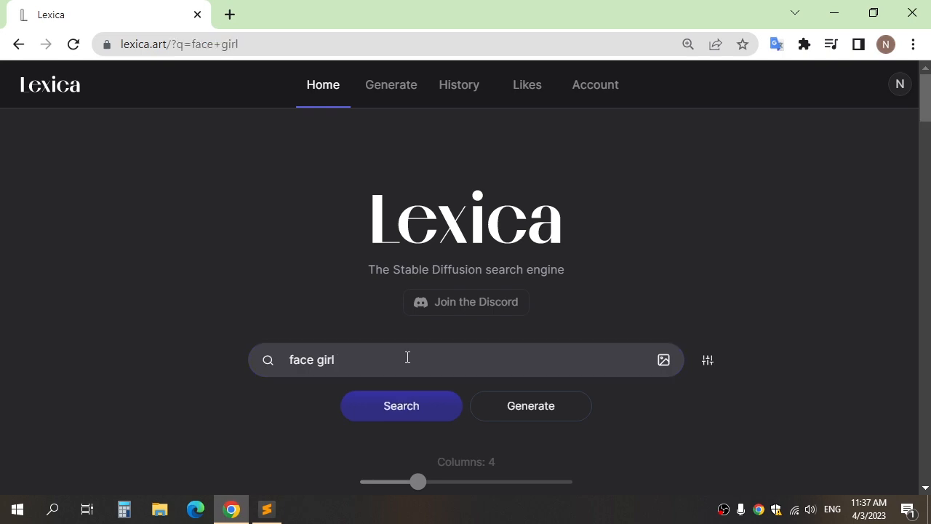
{"action": "left_click", "coordinate": [400, 405]}
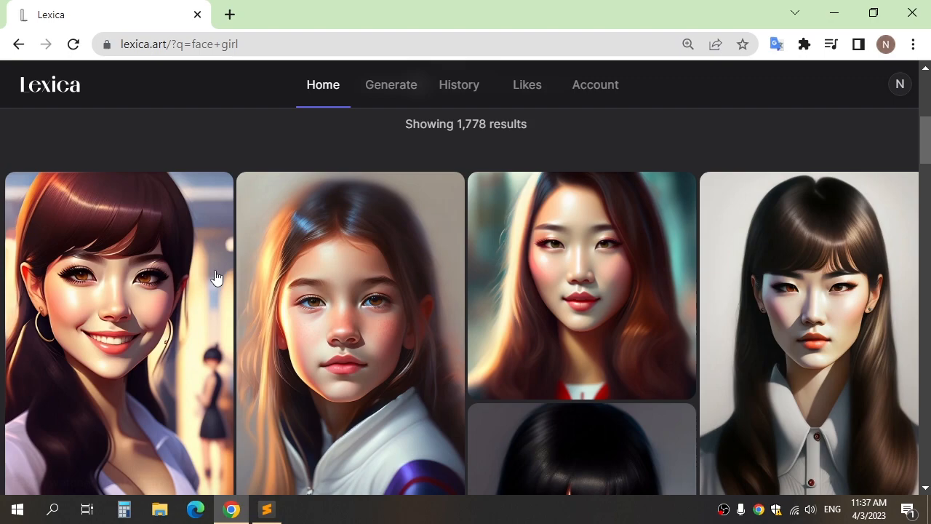
{"action": "scroll", "scroll_direction": "down", "scroll_amount": 3}
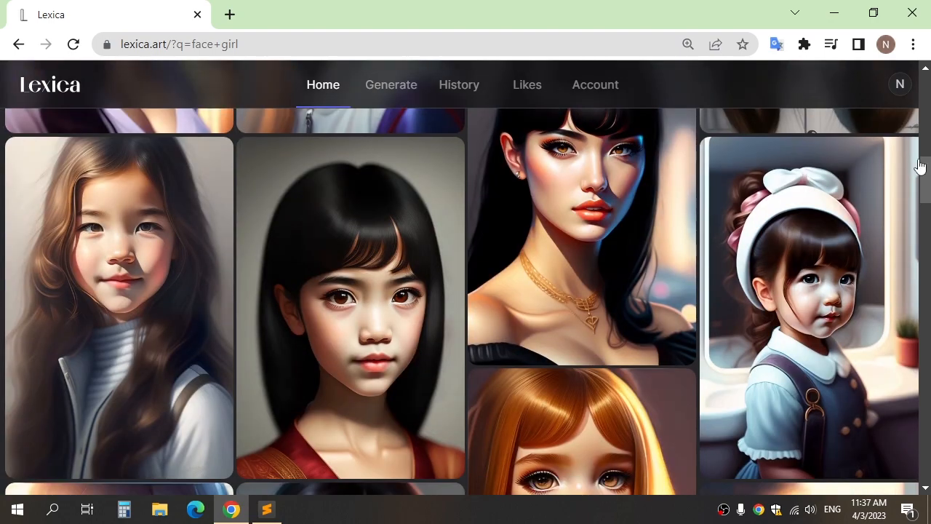
{"action": "scroll", "scroll_direction": "down", "scroll_amount": 3}
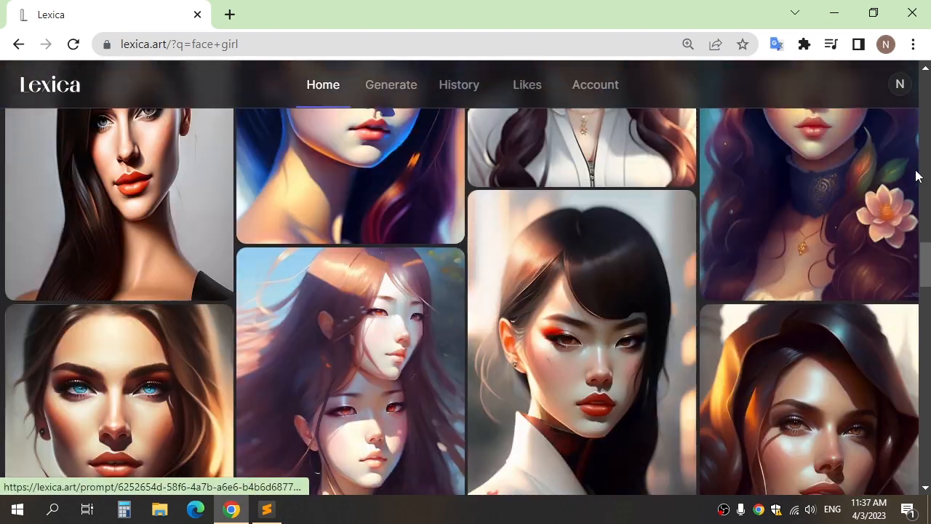
{"action": "scroll", "scroll_direction": "down", "scroll_amount": 3}
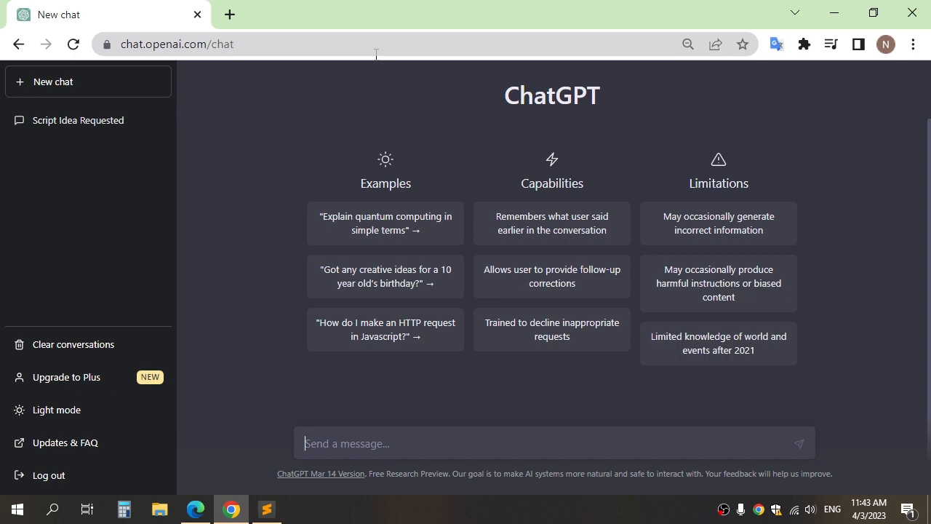
Step: Ask ChatGPT for the best 5 books about life, then 'give me benefit of sport'
{"action": "type", "text": "give me the best 5 book about life"}
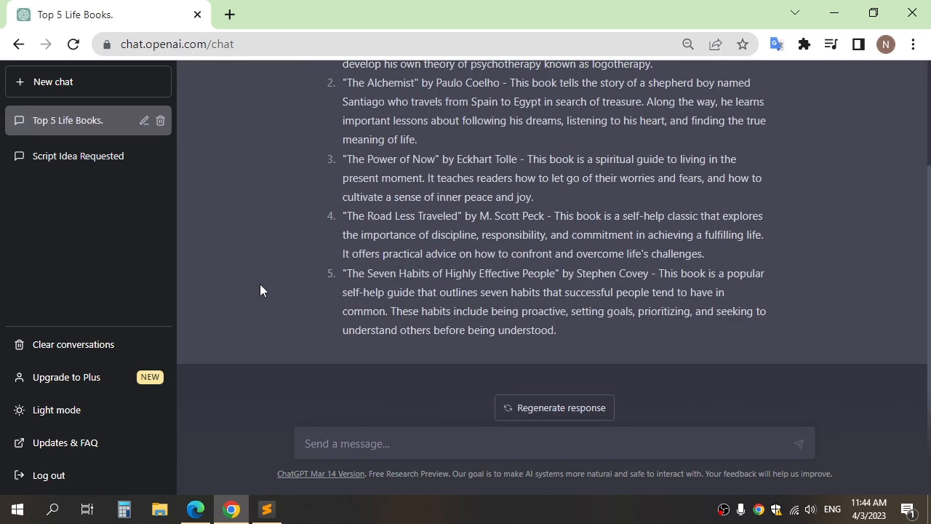
{"action": "left_click", "coordinate": [340, 443]}
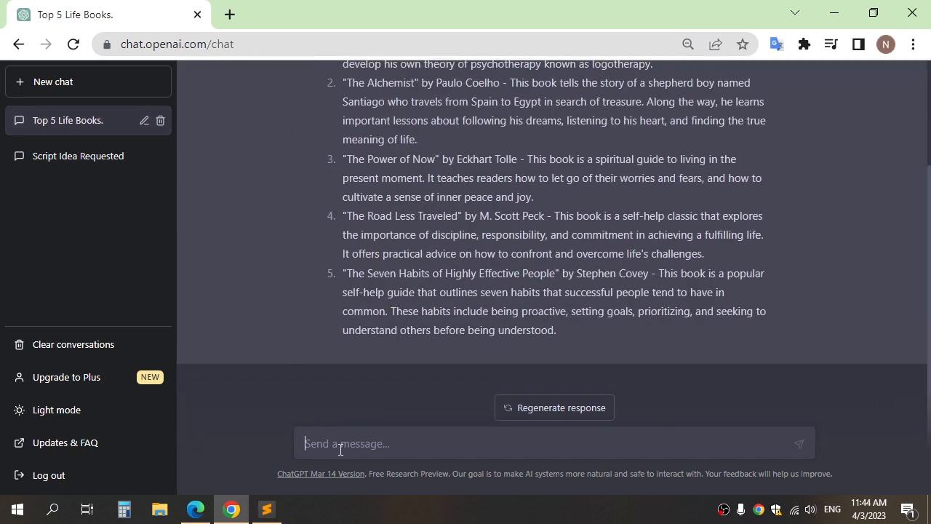
{"action": "type", "text": "g"}
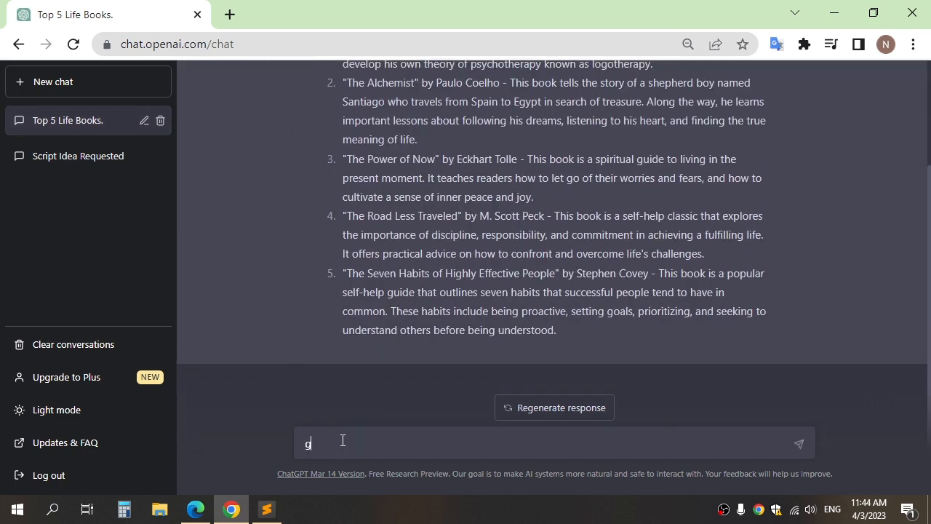
{"action": "type", "text": "ive"}
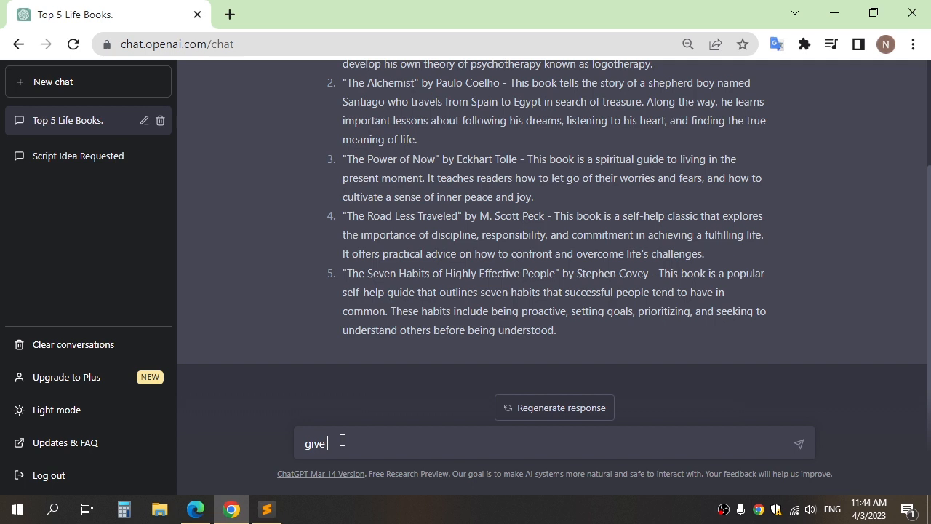
{"action": "type", "text": "me benefit"}
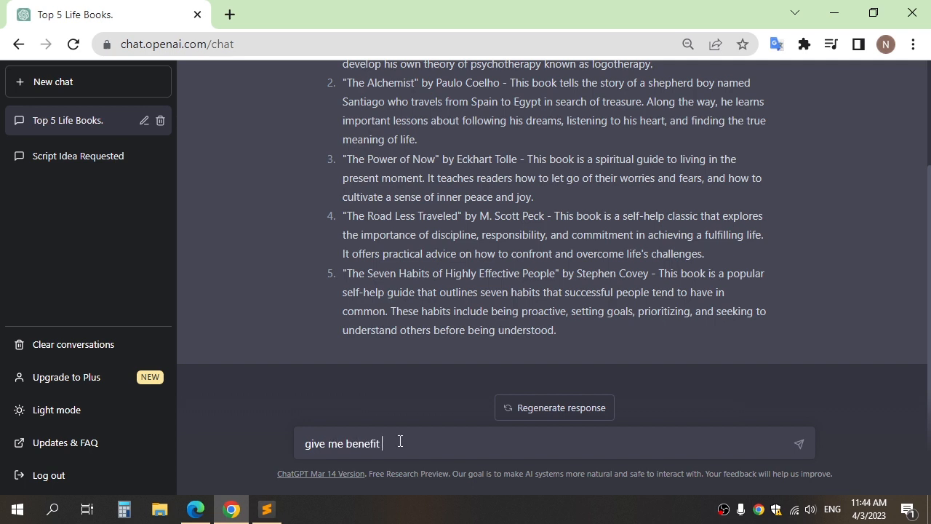
{"action": "type", "text": "of"}
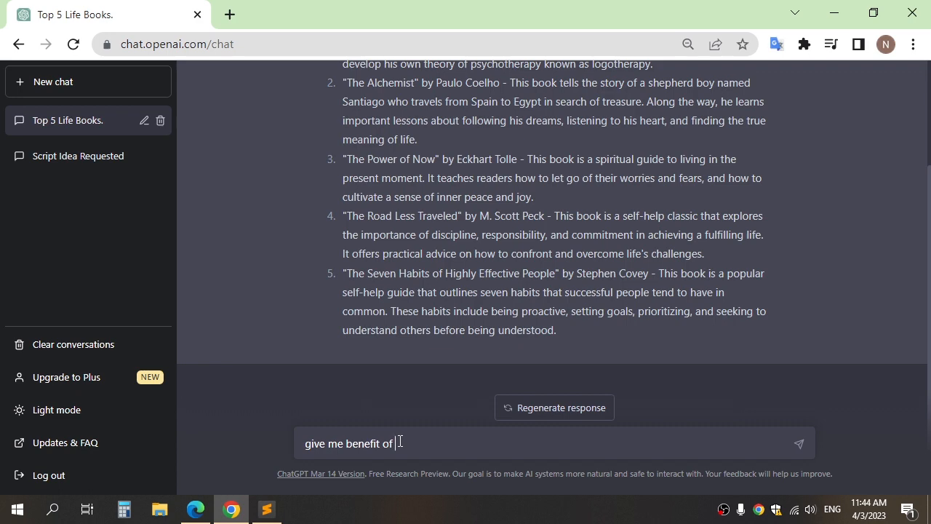
{"action": "type", "text": "sport"}
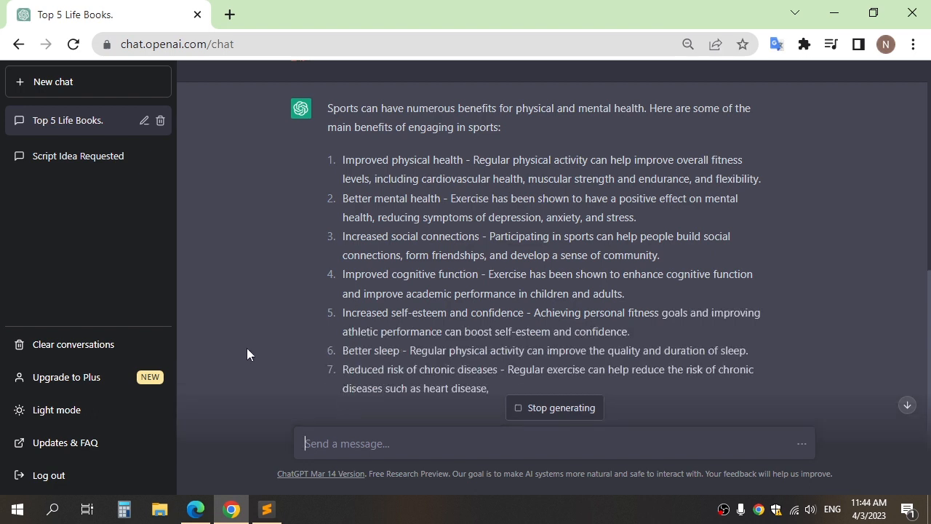
Step: Scroll the finished sports answer and return to the ChatGPT tab
{"action": "scroll", "scroll_direction": "down", "scroll_amount": 3}
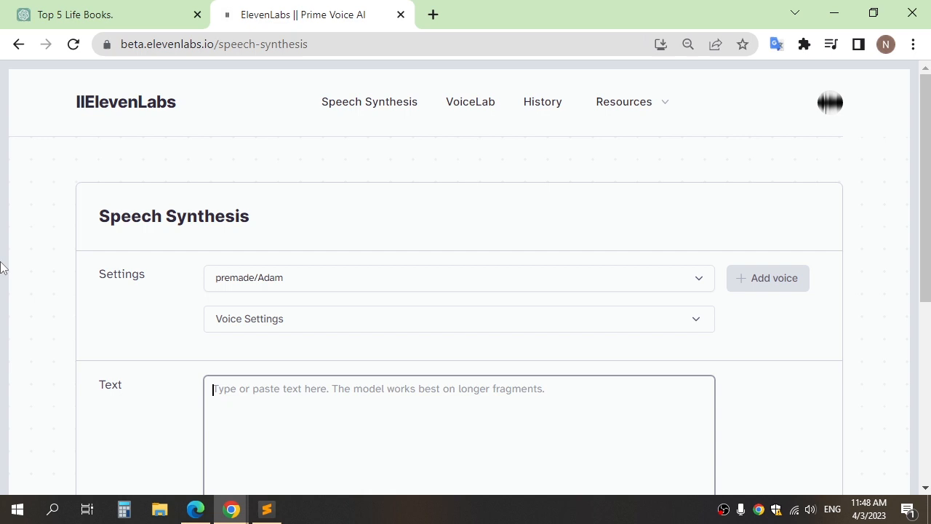
{"action": "left_click", "coordinate": [105, 14]}
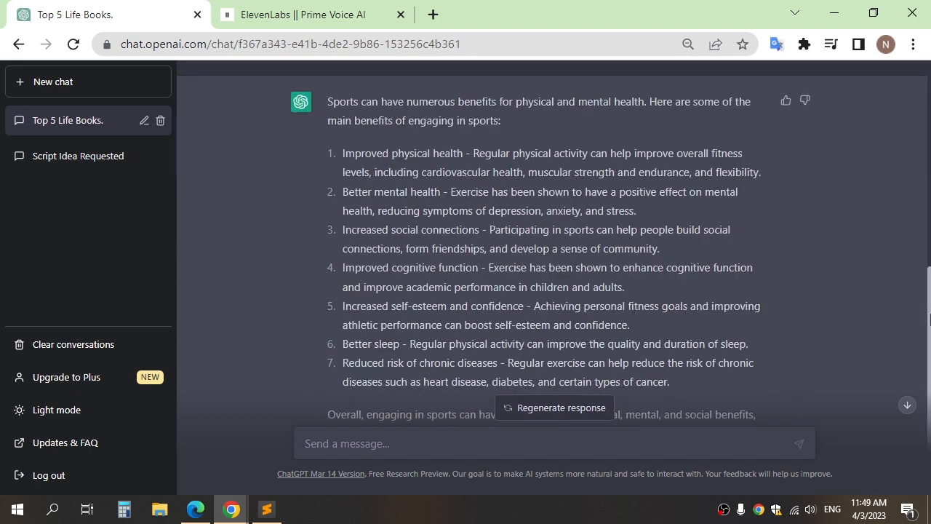
Step: Copy the sports intro and benefits 1–4 into the ElevenLabs text box
{"action": "left_click_drag", "start_coordinate": [328, 101], "coordinate": [501, 120]}
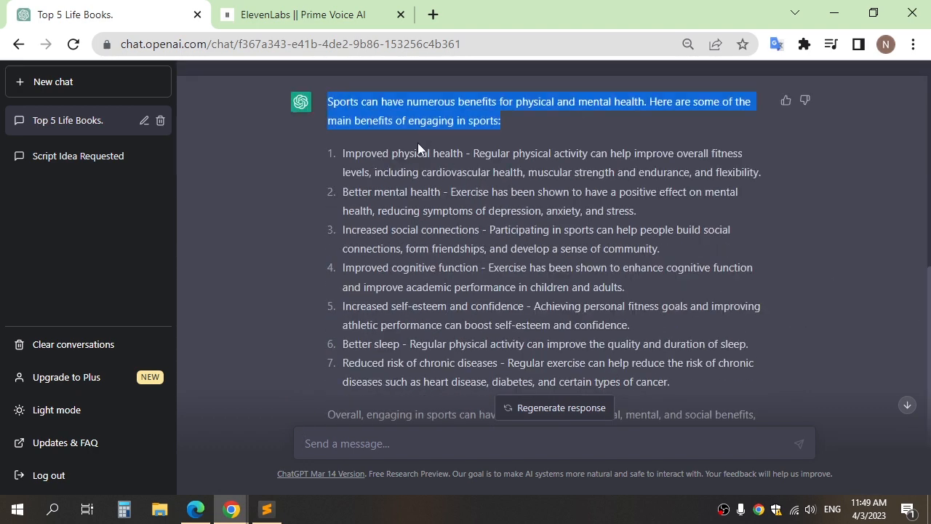
{"action": "left_click_drag", "start_coordinate": [418, 149], "coordinate": [638, 287]}
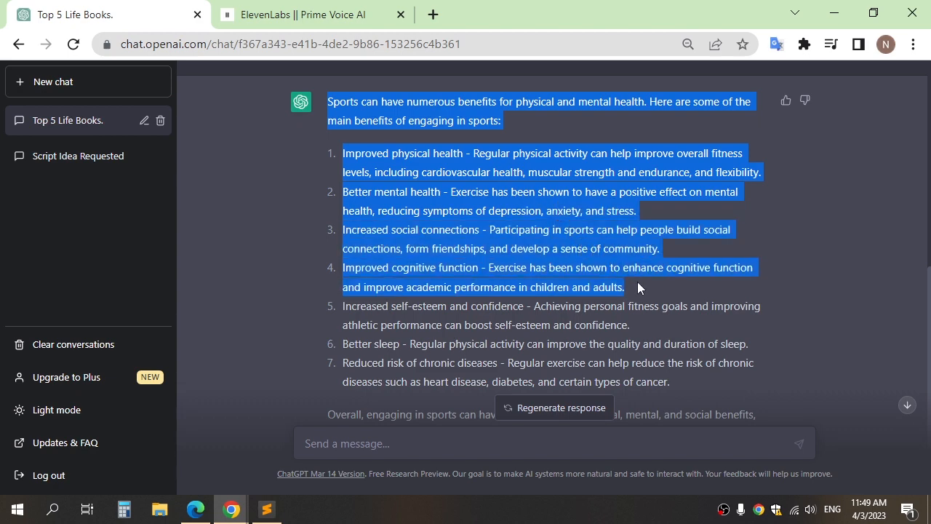
{"action": "left_click", "coordinate": [303, 15]}
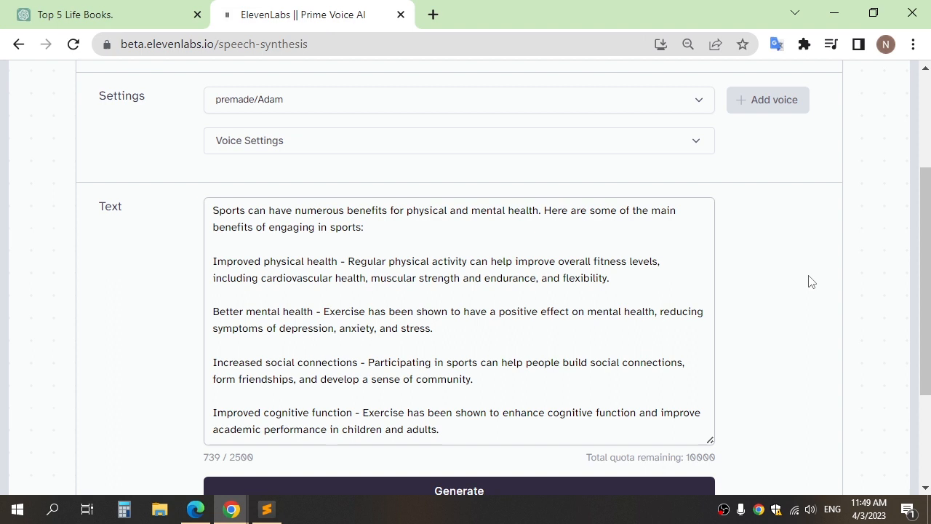
{"action": "mouse_move", "coordinate": [300, 115]}
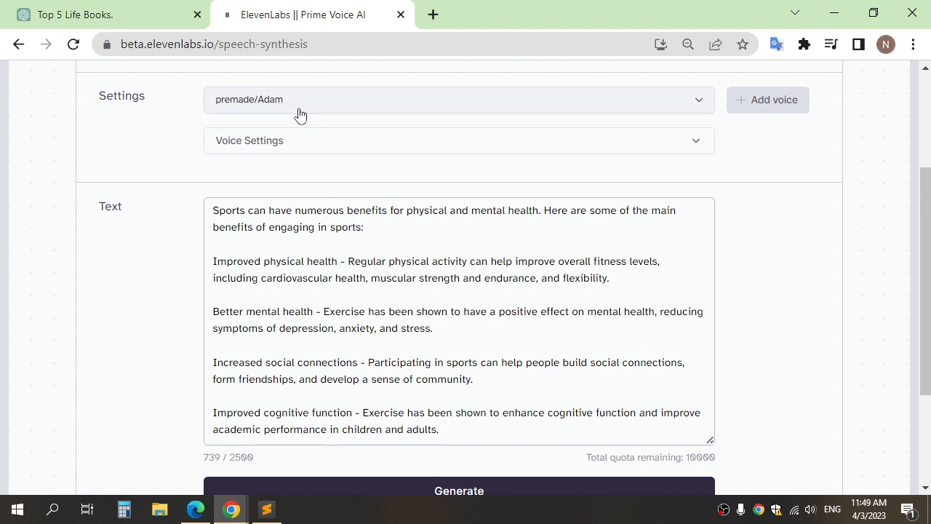
Step: Preview the Bella, Domi and Elli voices
{"action": "left_click", "coordinate": [459, 99]}
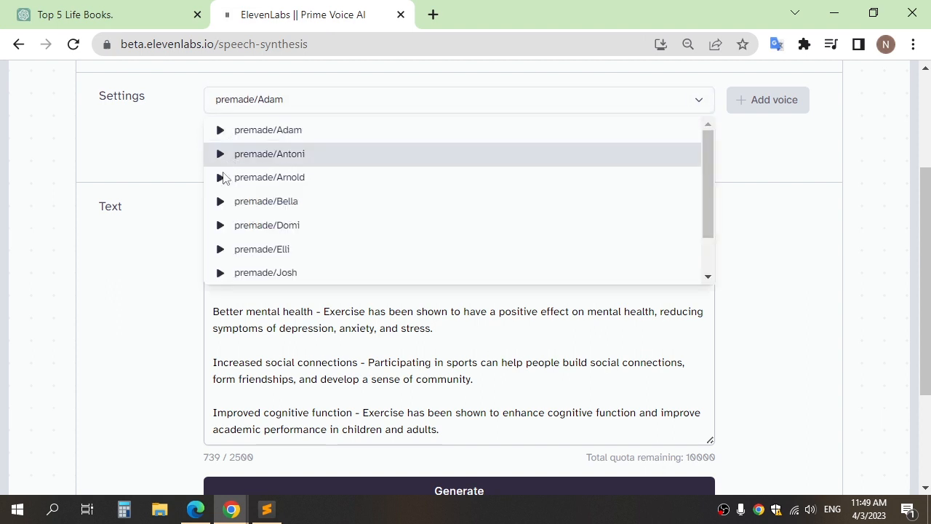
{"action": "left_click", "coordinate": [220, 201]}
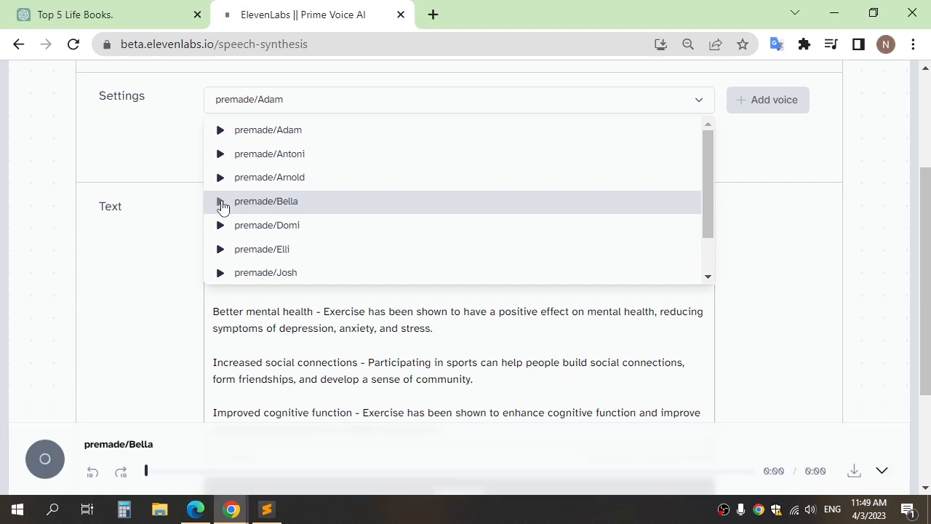
{"action": "left_click", "coordinate": [220, 201]}
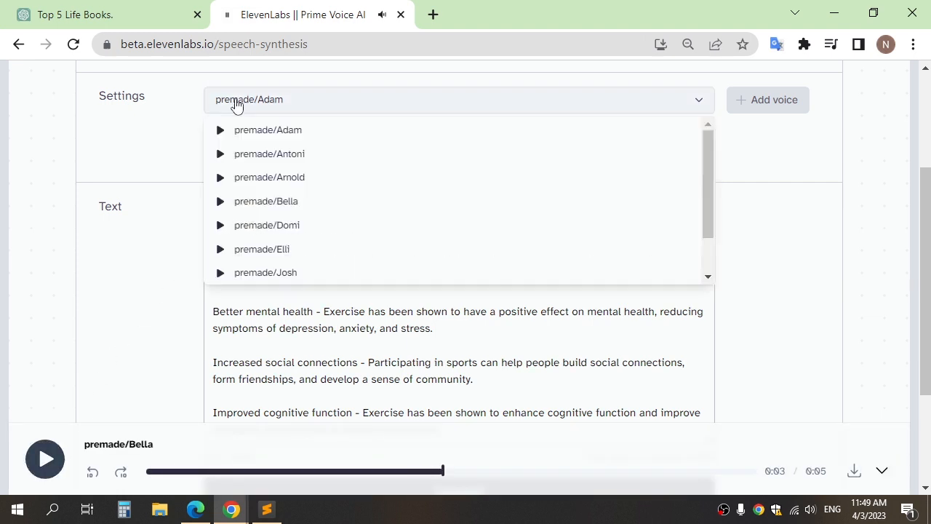
{"action": "left_click", "coordinate": [220, 225]}
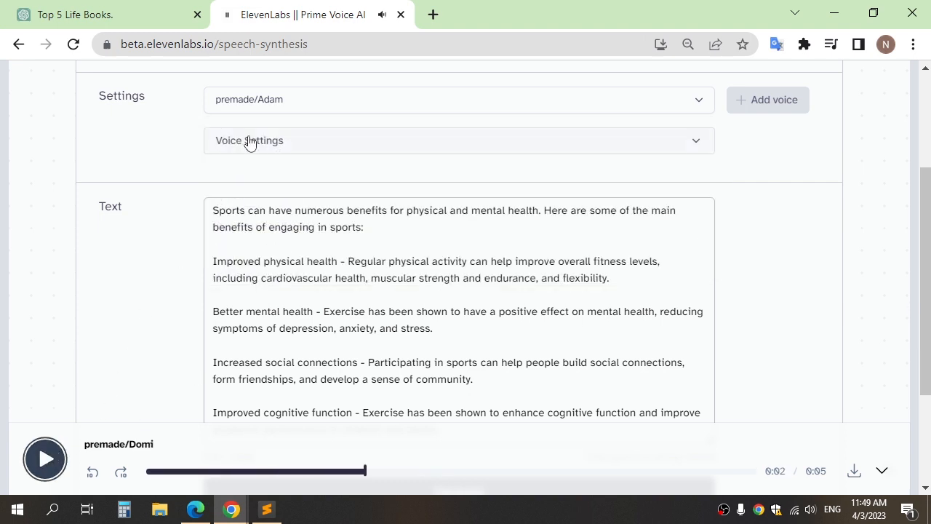
{"action": "left_click", "coordinate": [459, 100]}
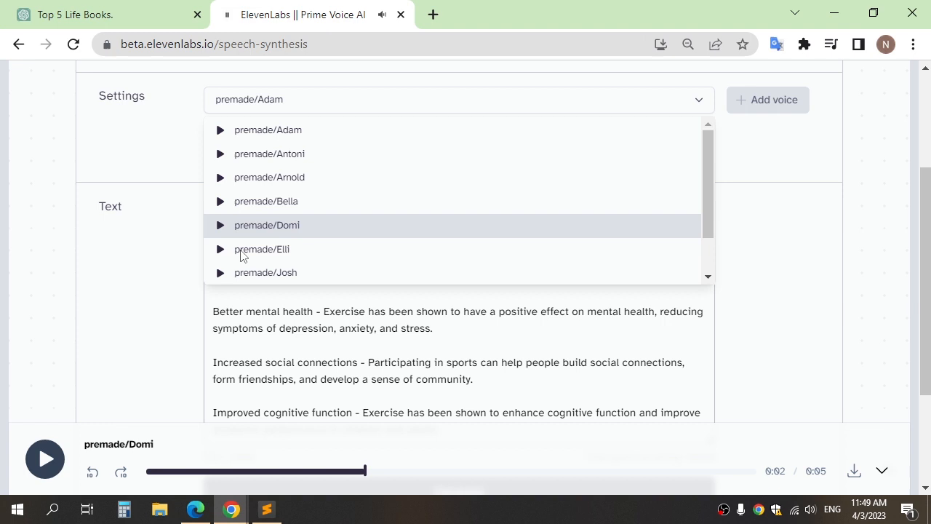
{"action": "left_click", "coordinate": [220, 249]}
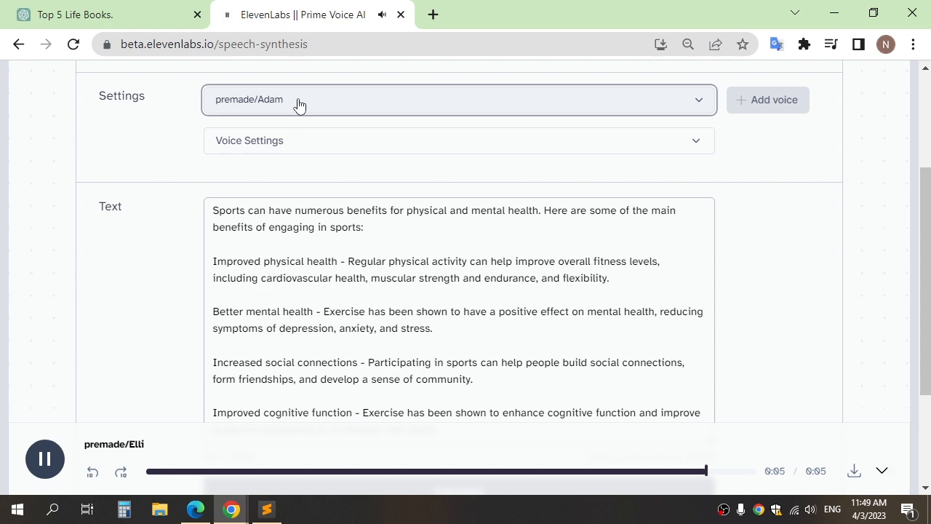
{"action": "left_click", "coordinate": [458, 100]}
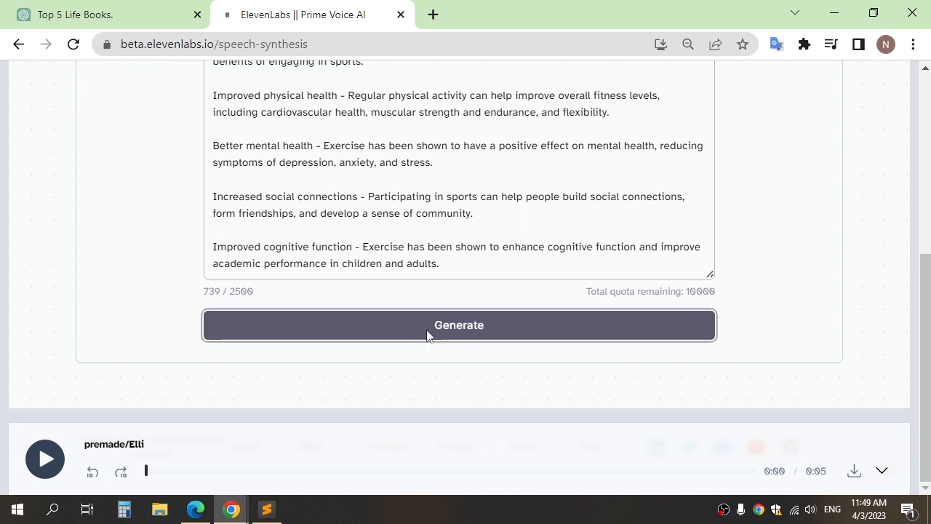
Step: Generate the 47-second Bella narration of the sports text, play it, and download it
{"action": "left_click", "coordinate": [459, 325]}
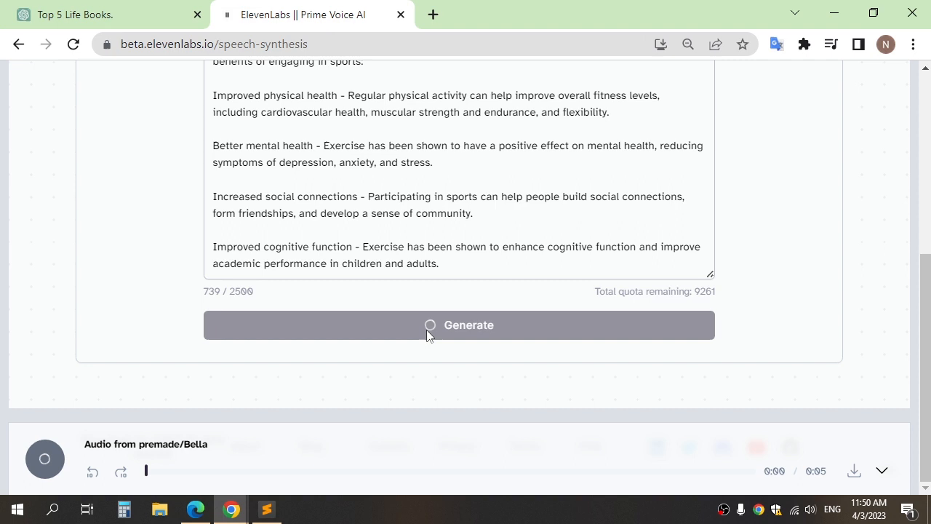
{"action": "left_click", "coordinate": [45, 459]}
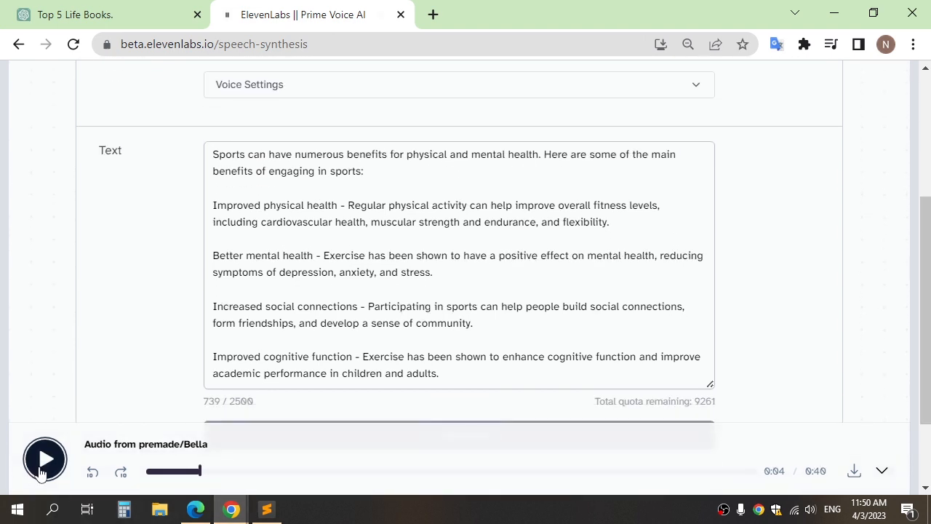
{"action": "left_click", "coordinate": [44, 459]}
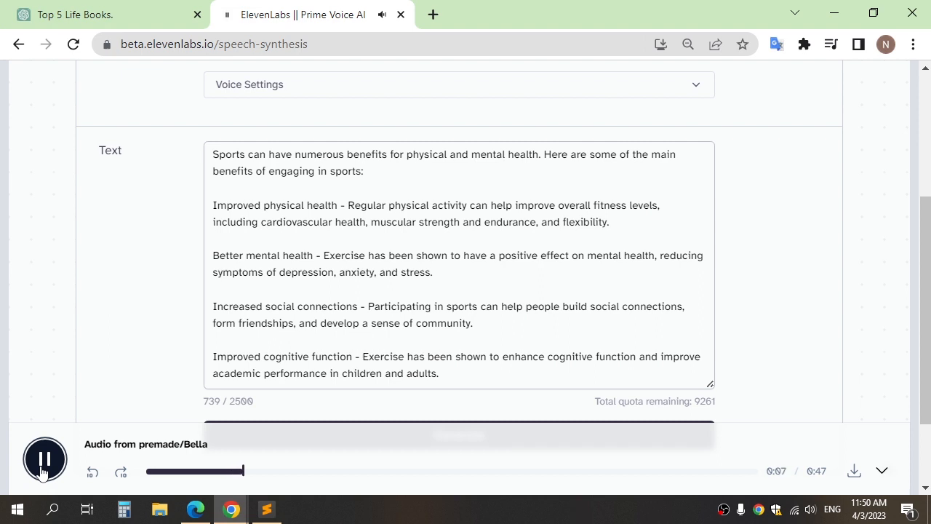
{"action": "left_click", "coordinate": [45, 459]}
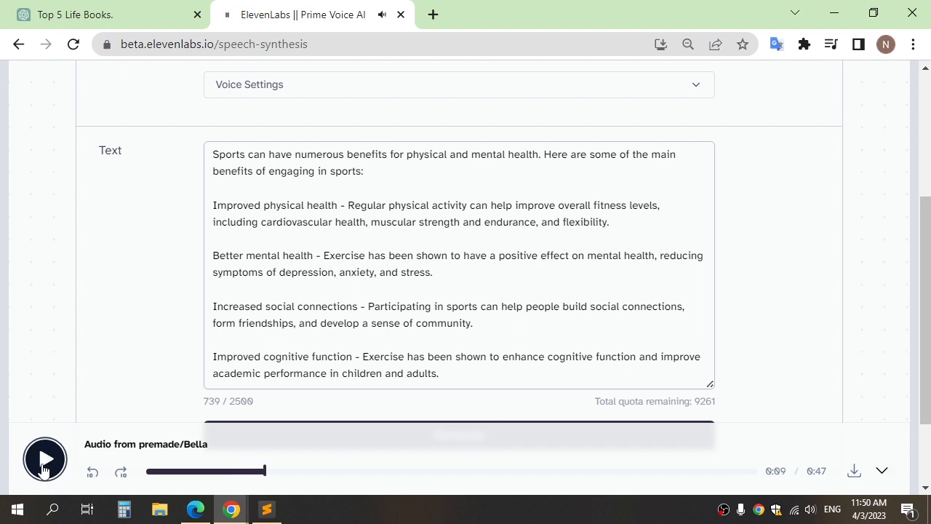
{"action": "scroll", "scroll_direction": "down", "scroll_amount": 3}
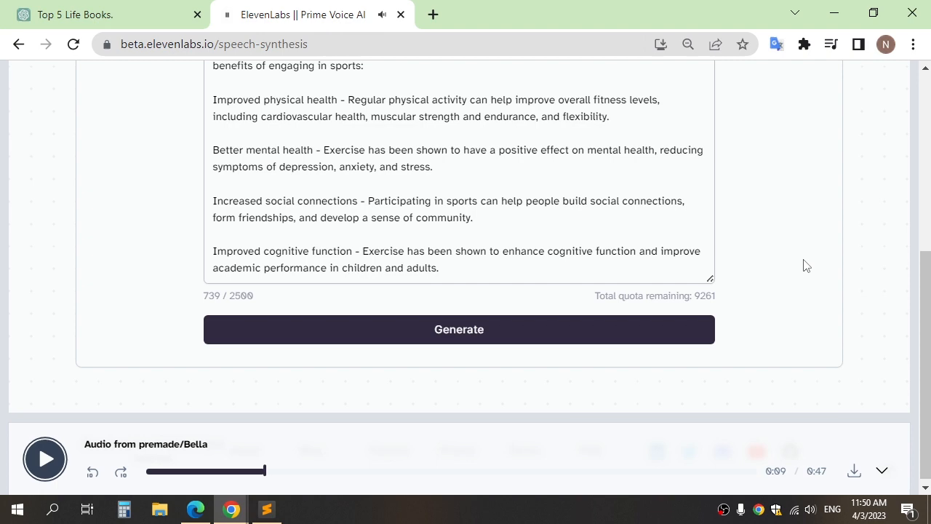
{"action": "scroll", "scroll_direction": "down", "scroll_amount": 3}
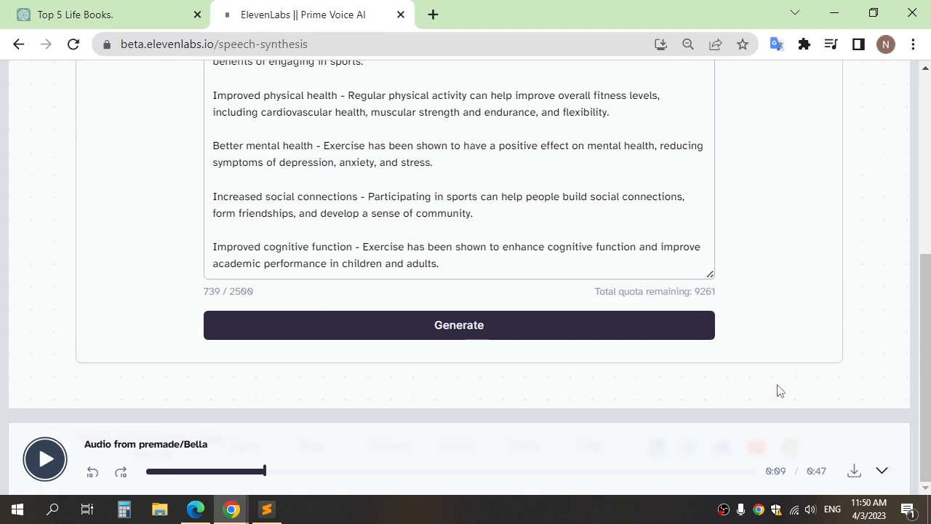
{"action": "mouse_move", "coordinate": [854, 471]}
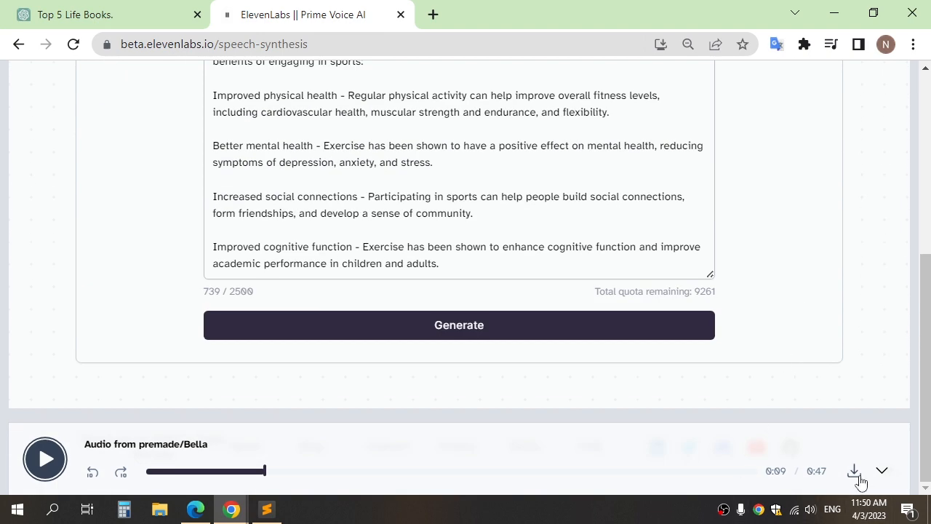
{"action": "left_click", "coordinate": [853, 470]}
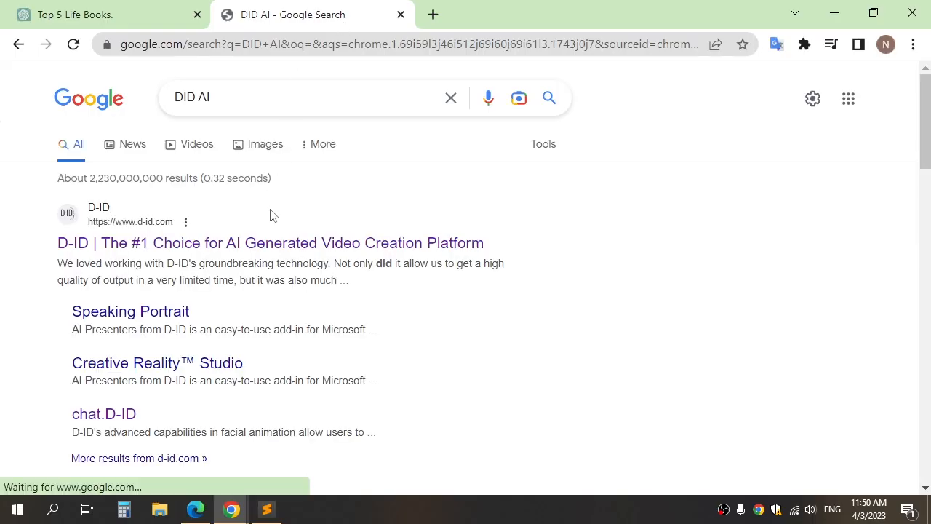
Step: Open D-ID from the search results, log in, and start a new video
{"action": "left_click", "coordinate": [270, 243]}
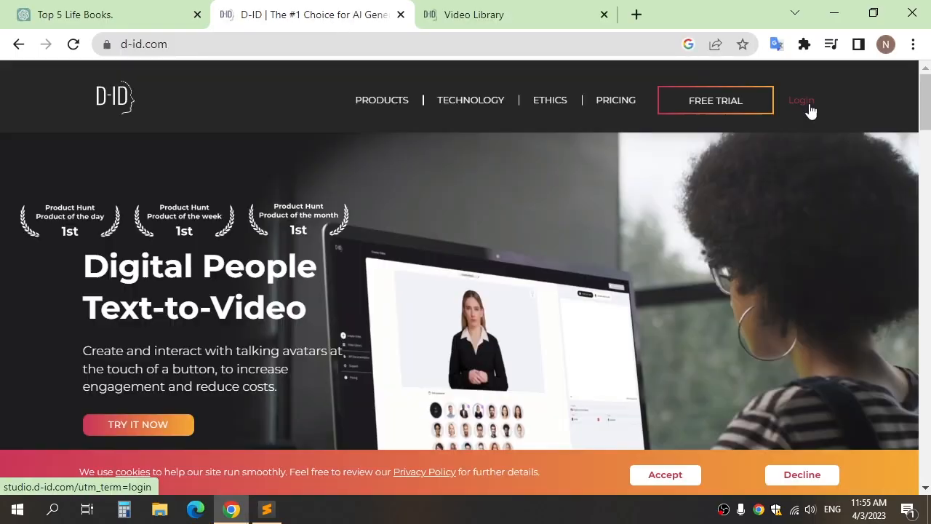
{"action": "left_click", "coordinate": [615, 100]}
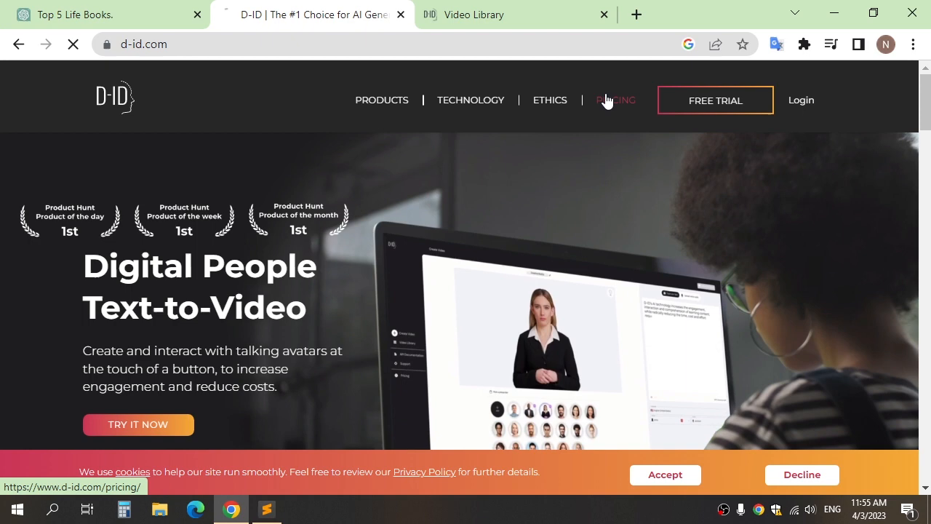
{"action": "left_click", "coordinate": [615, 100]}
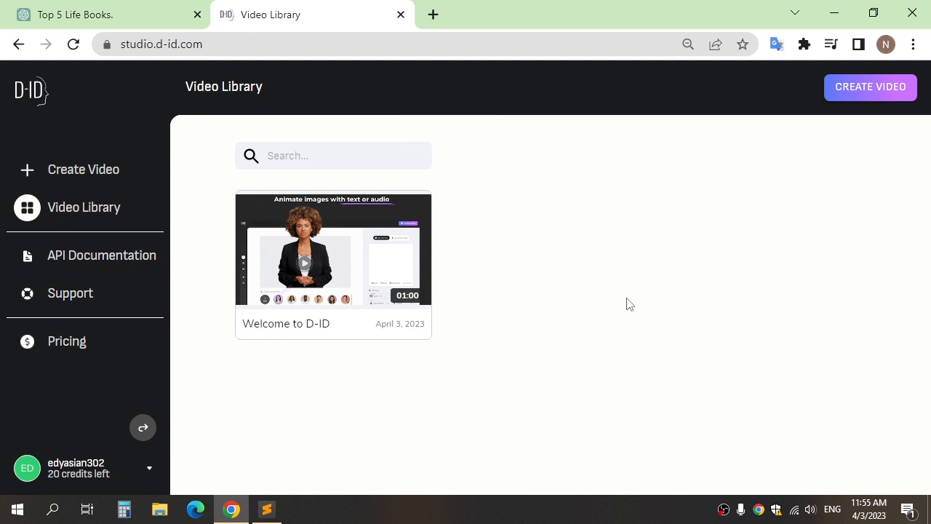
{"action": "mouse_move", "coordinate": [870, 87]}
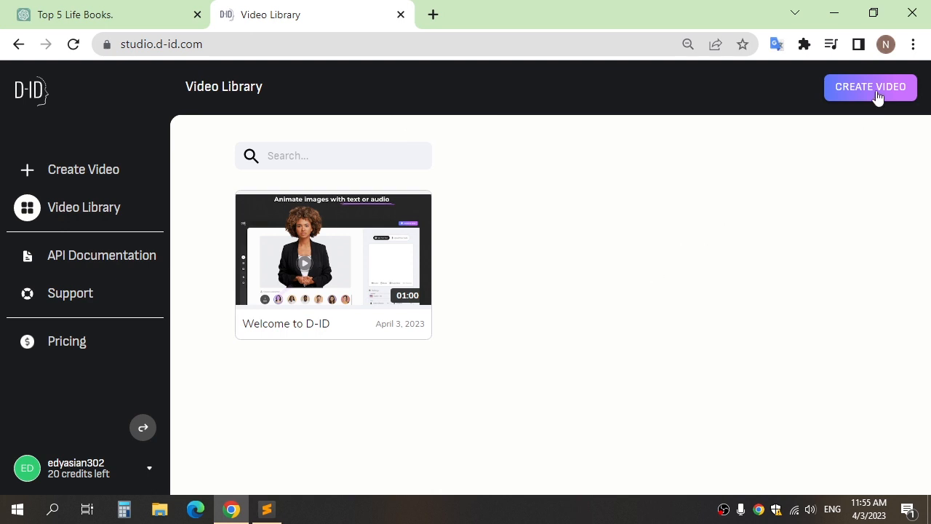
{"action": "left_click", "coordinate": [870, 87]}
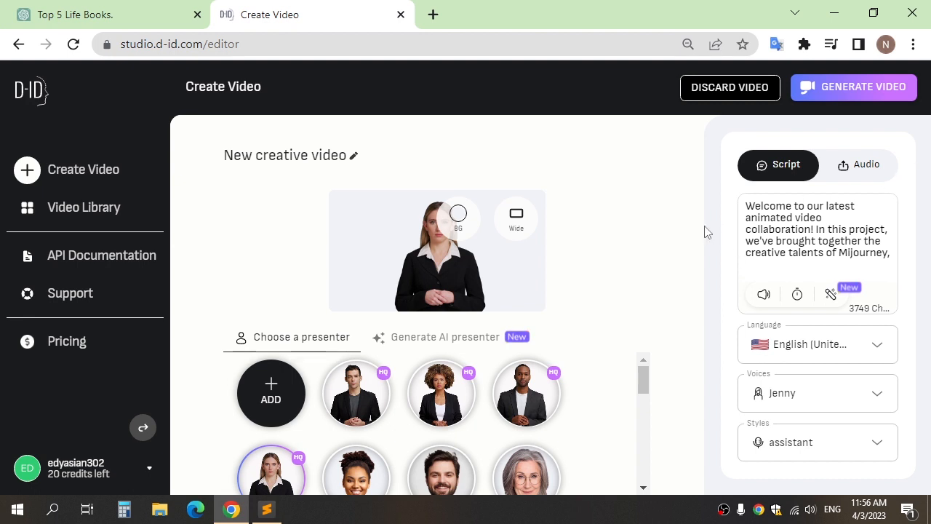
{"action": "mouse_move", "coordinate": [676, 249]}
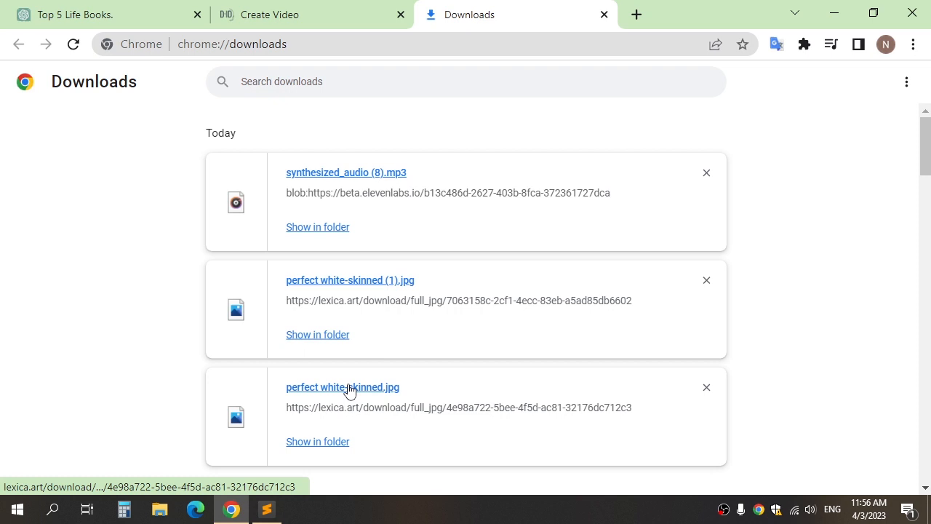
Step: Add the downloaded 'perfect white-skinned.jpg' portrait as the video's presenter
{"action": "left_click", "coordinate": [313, 15]}
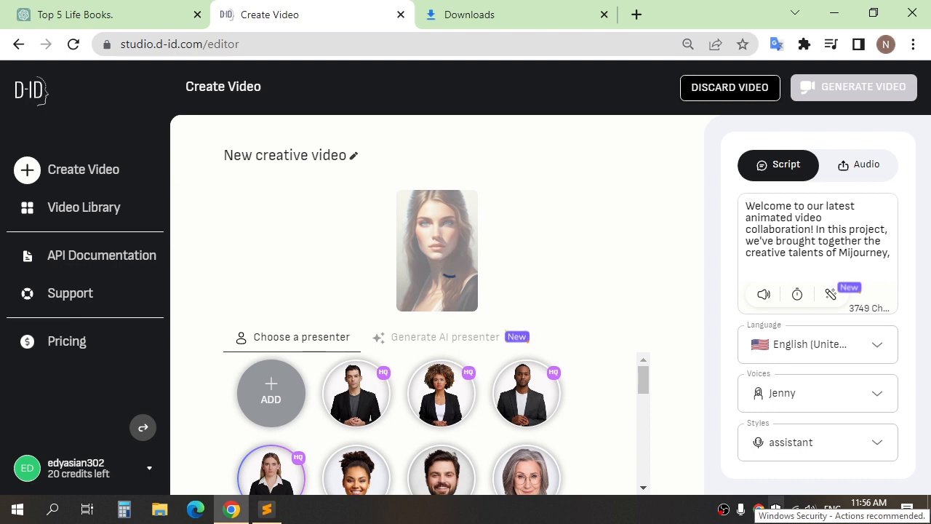
{"action": "left_click", "coordinate": [357, 392]}
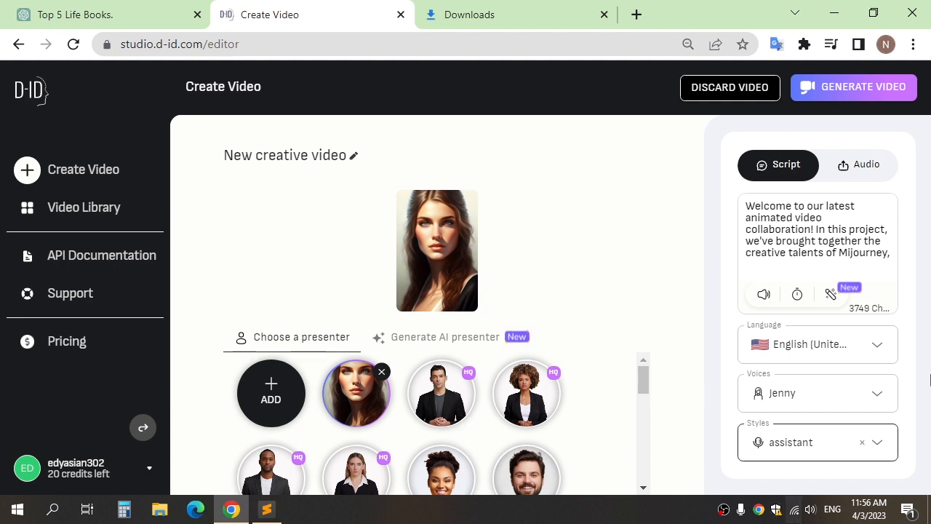
Step: Upload synthesized_audio (8) from Downloads as the video's own voice
{"action": "left_click", "coordinate": [858, 164]}
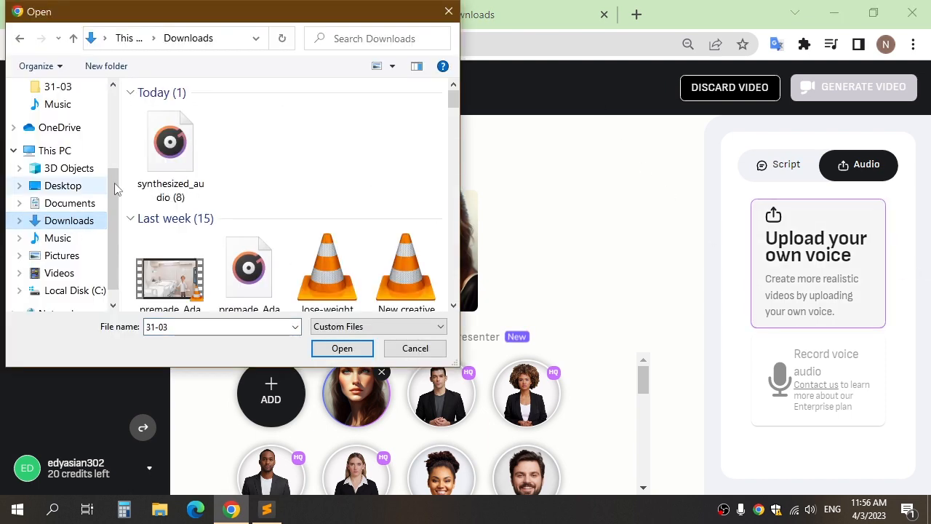
{"action": "left_click", "coordinate": [170, 142]}
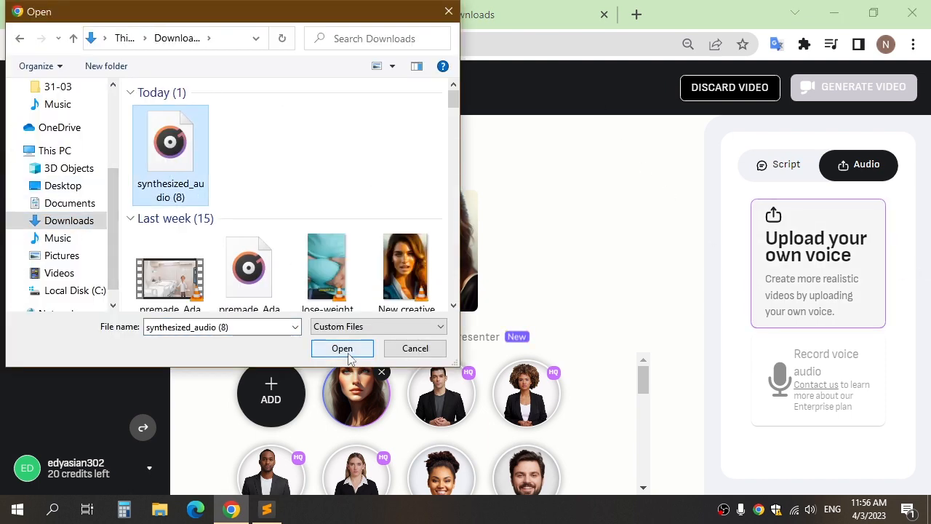
{"action": "left_click", "coordinate": [342, 347]}
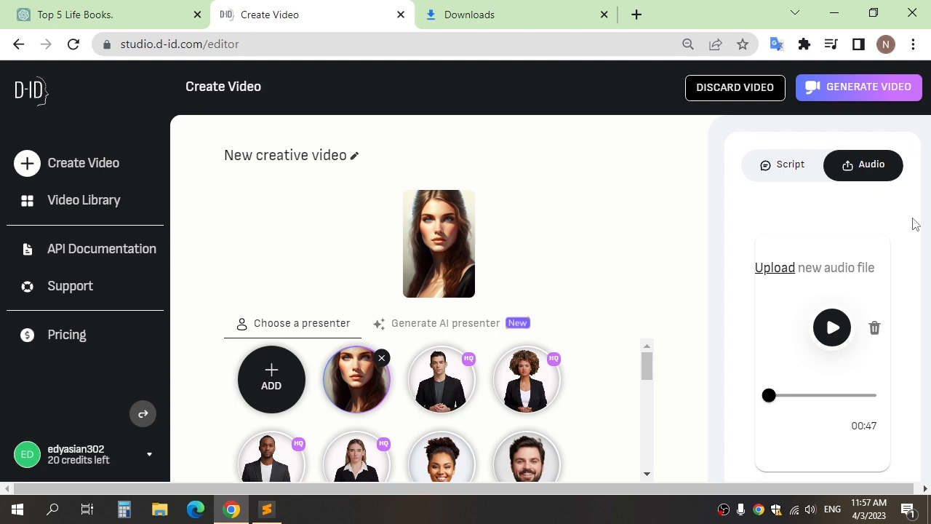
{"action": "mouse_move", "coordinate": [842, 97]}
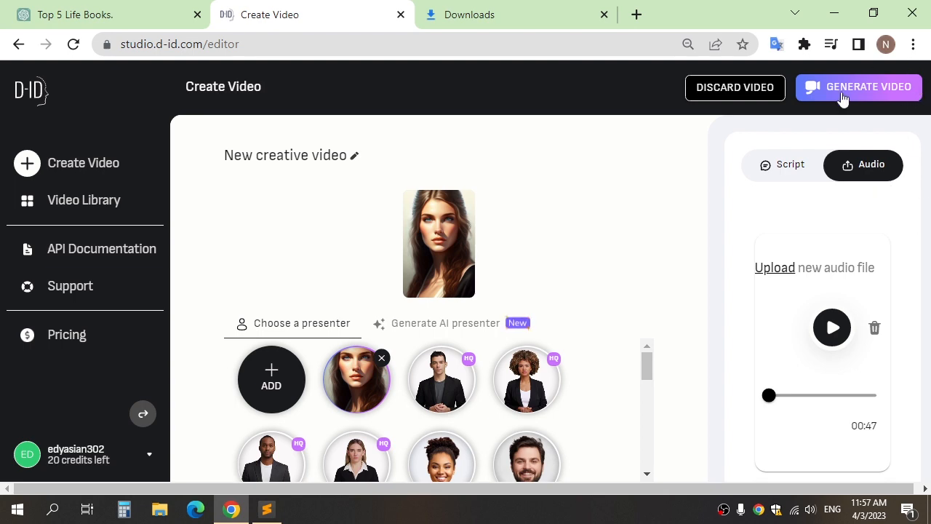
Step: Generate the talking-avatar video, confirming the 4-credit cost
{"action": "left_click", "coordinate": [858, 87]}
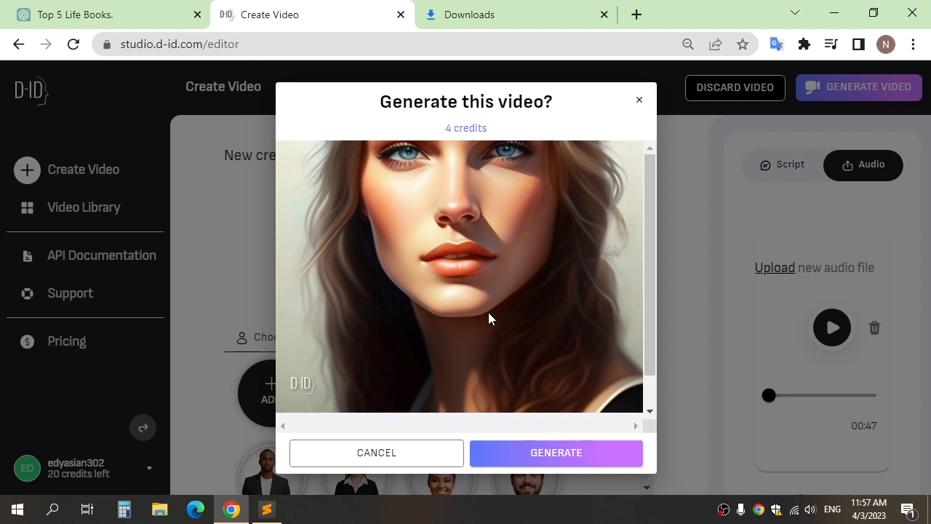
{"action": "left_click", "coordinate": [556, 452]}
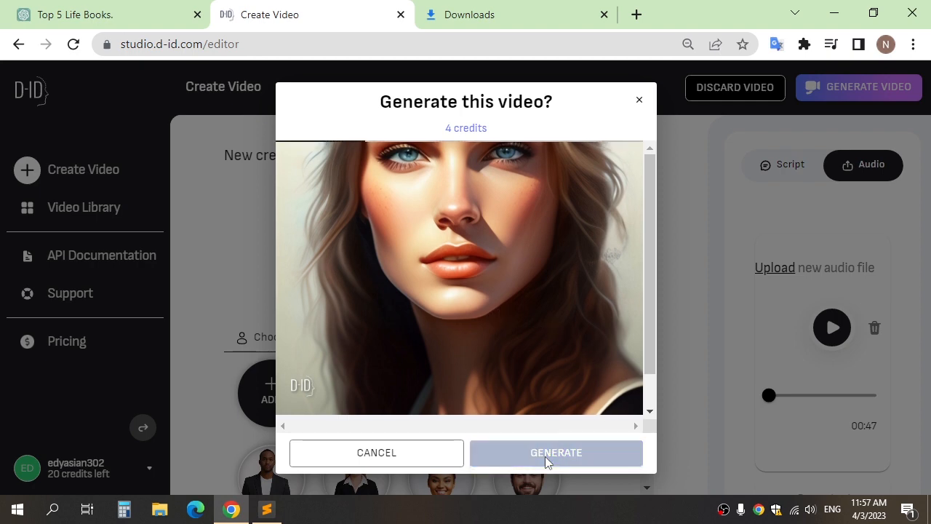
{"action": "left_click", "coordinate": [556, 451]}
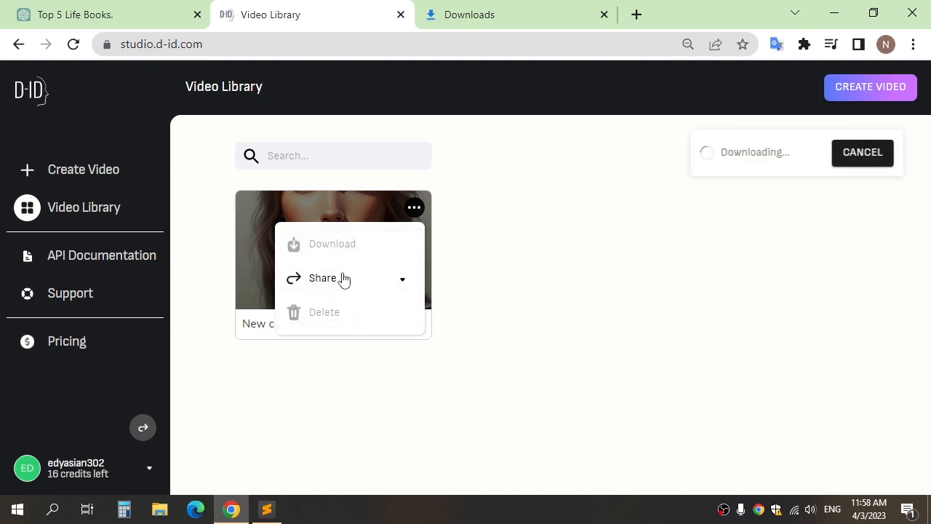
Step: Close the video's options menu after starting the MP4 download
{"action": "left_click", "coordinate": [582, 364]}
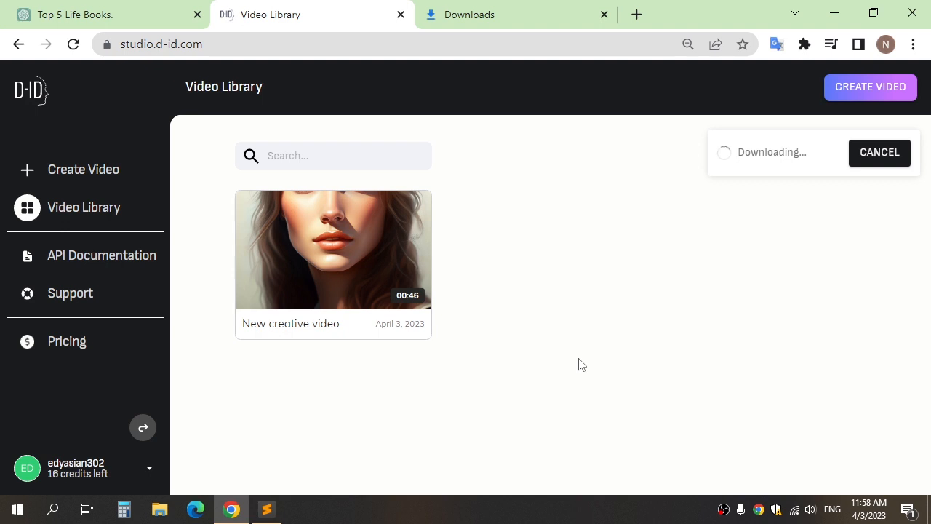
{"action": "mouse_move", "coordinate": [563, 438]}
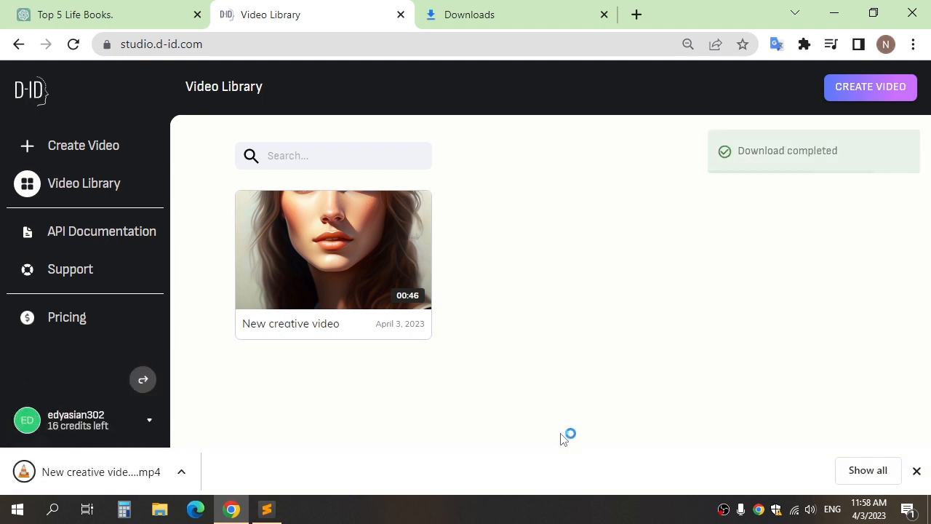
{"action": "mouse_move", "coordinate": [304, 469]}
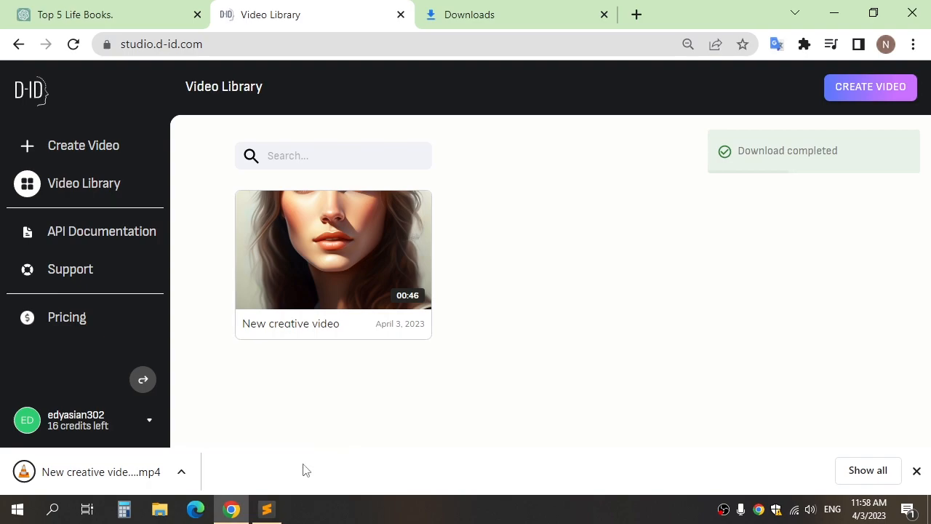